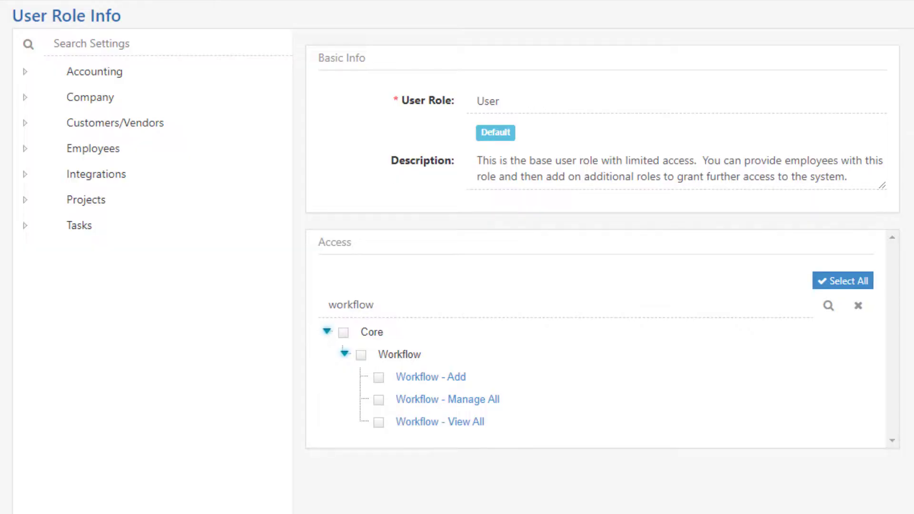
Leave User Role Info and return to the Striven Dashboard via the logo
left_click(430, 377)
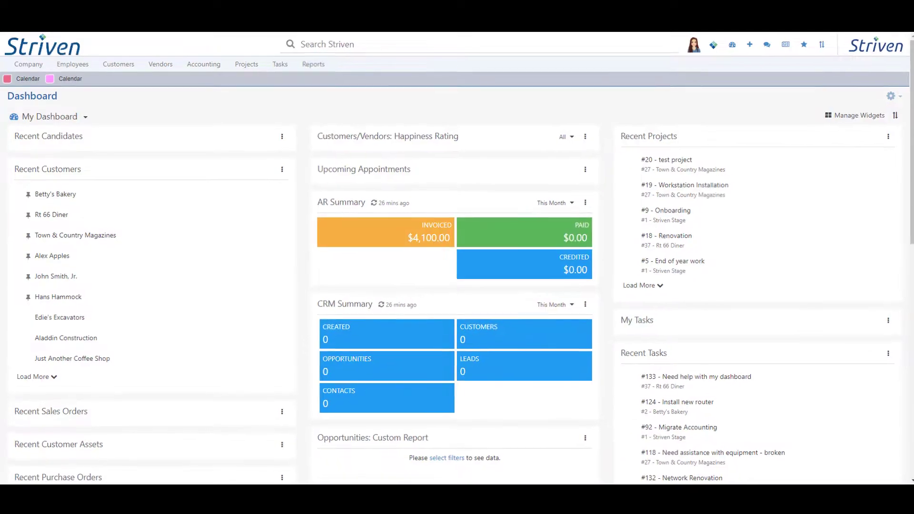
Open the Workflow Queue from Projects, showing ten queued Send Email actions
left_click(119, 65)
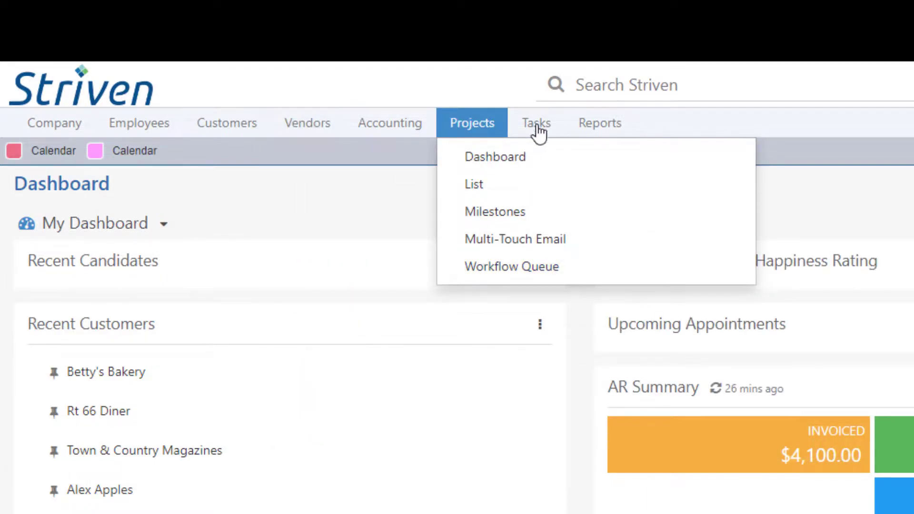
left_click(511, 267)
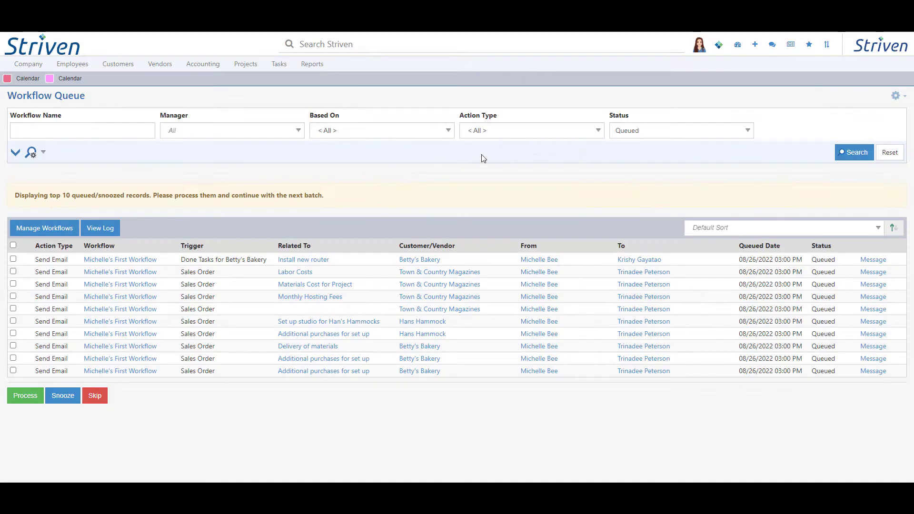
mouse_move(696, 147)
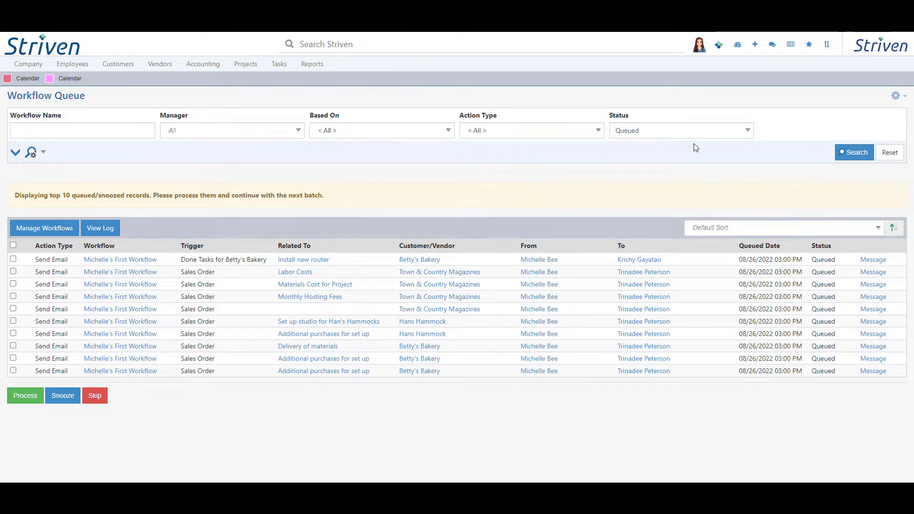
mouse_move(17, 186)
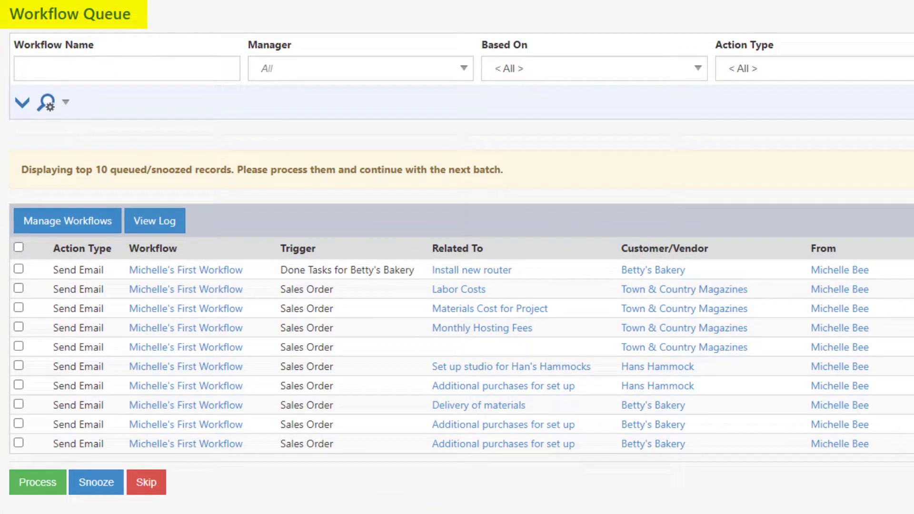
left_click(67, 220)
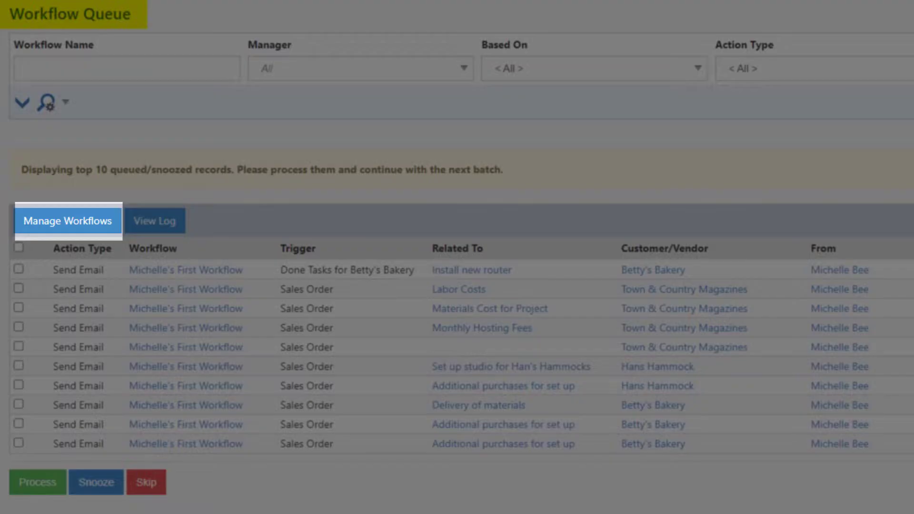
left_click(154, 221)
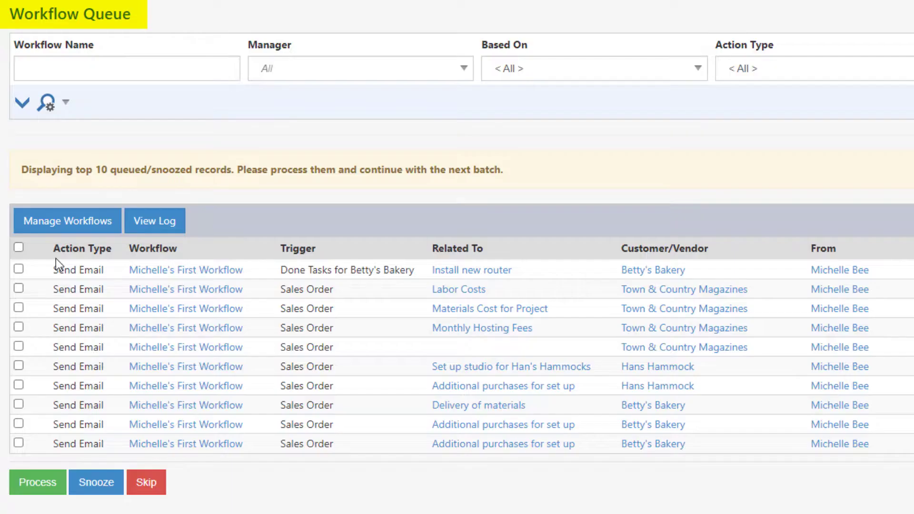
left_click(67, 220)
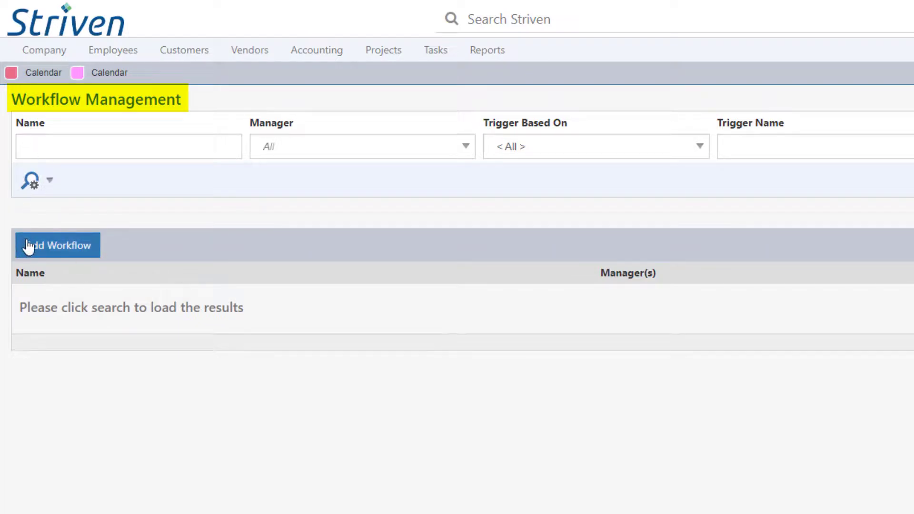
left_click(58, 245)
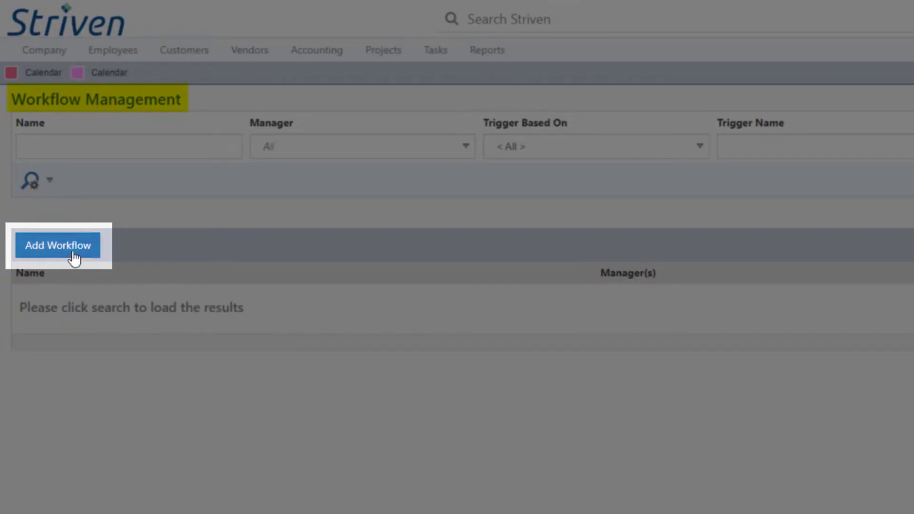
left_click(58, 245)
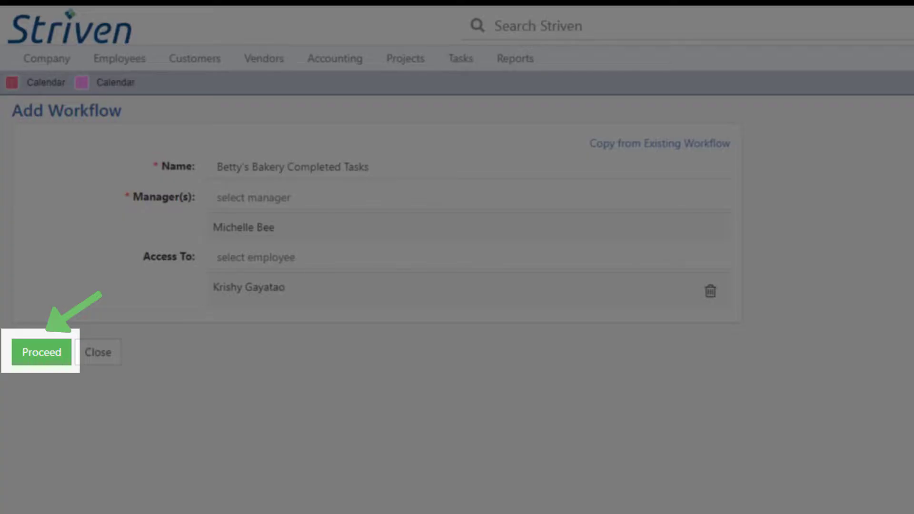
Proceed to save Betty's Bakery Completed Tasks and show its Info page
left_click(40, 352)
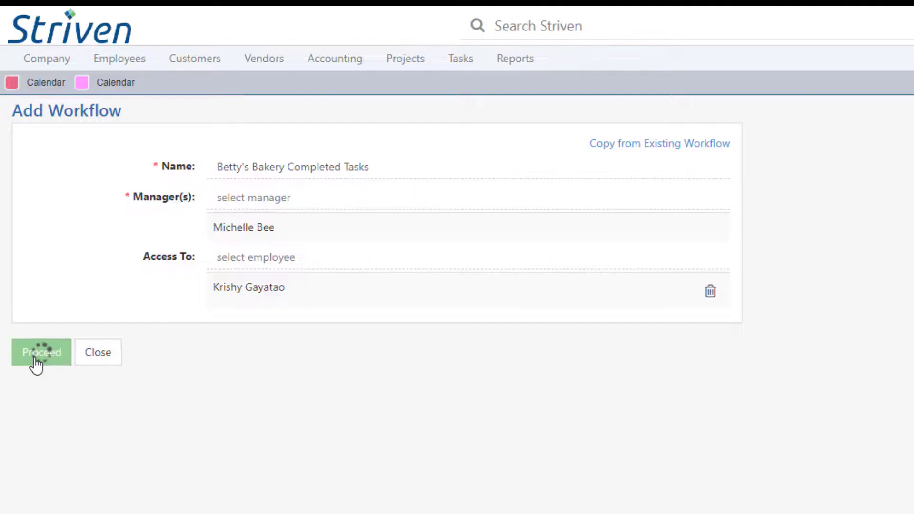
left_click(41, 352)
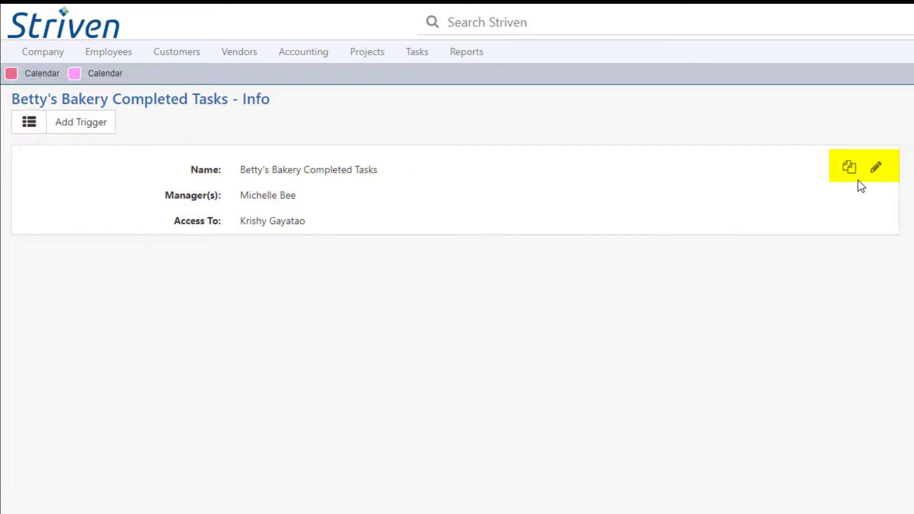
mouse_move(883, 185)
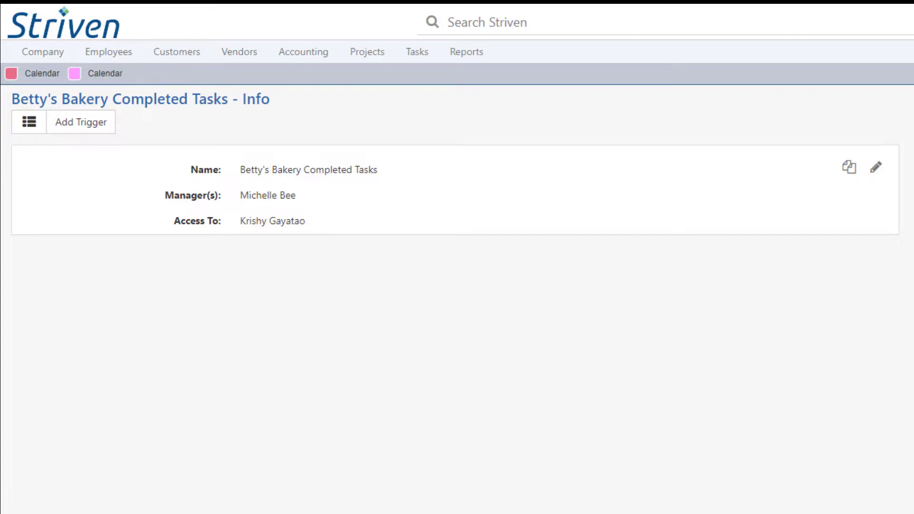
mouse_move(68, 420)
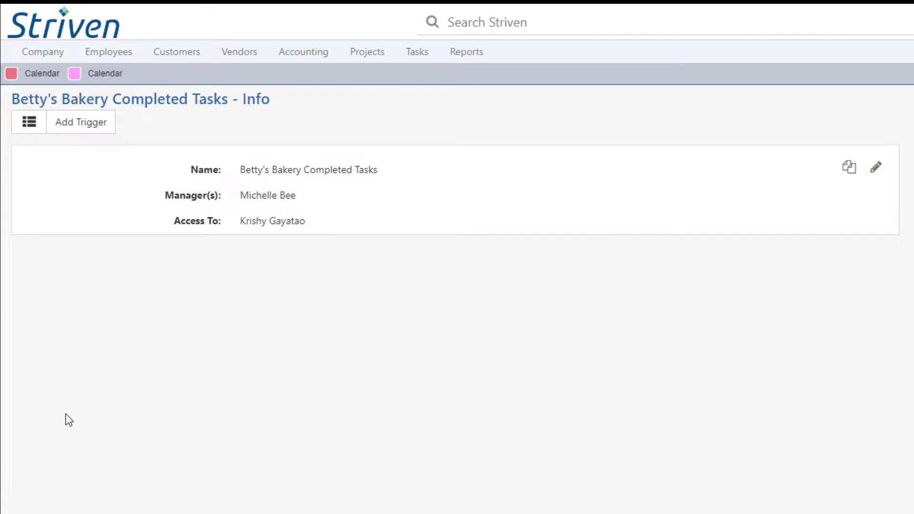
mouse_move(81, 122)
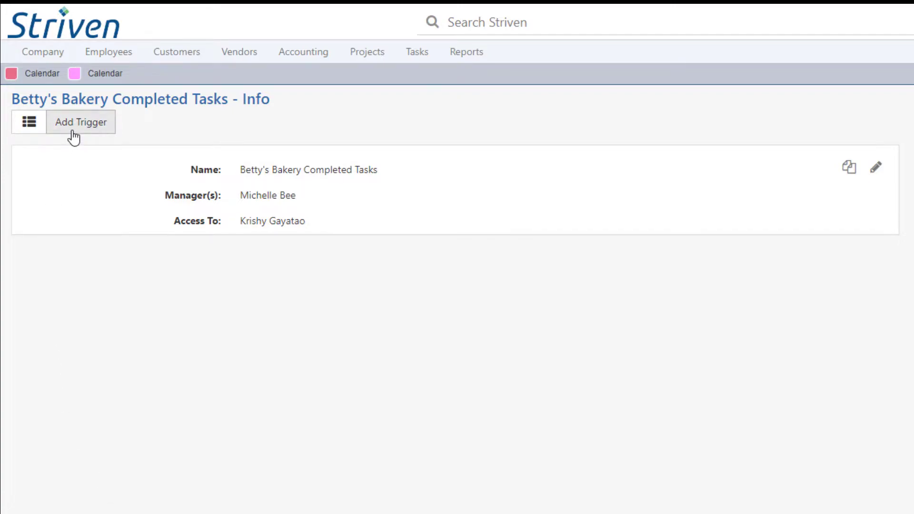
Add a trigger named 'Trigger #1' based on Tasks and continue
left_click(80, 122)
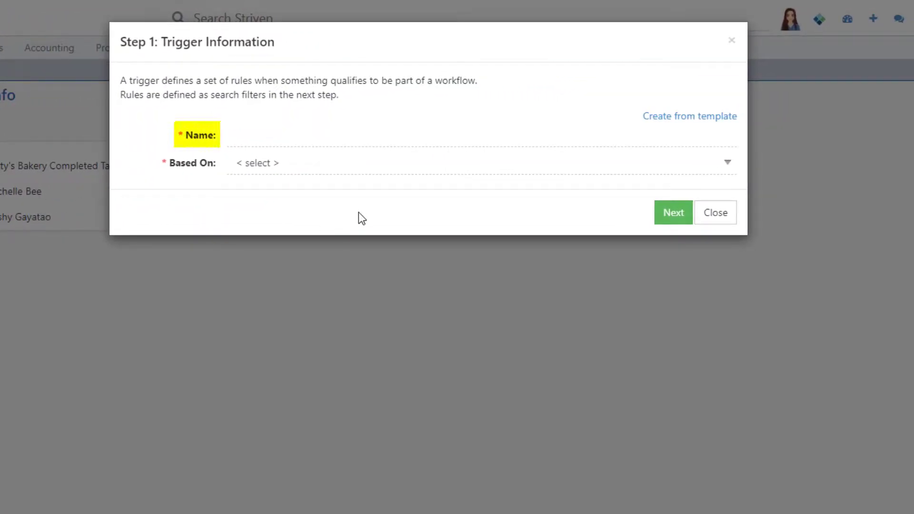
type("Trigger #1")
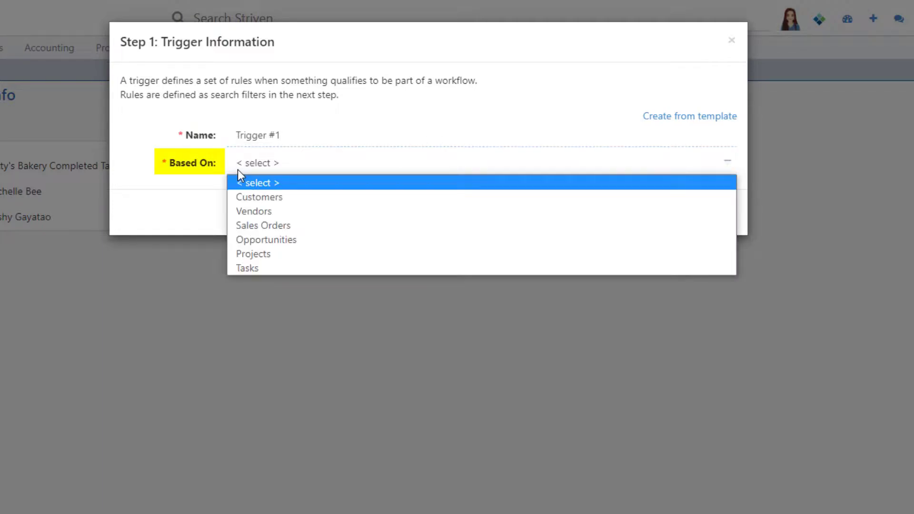
mouse_move(253, 254)
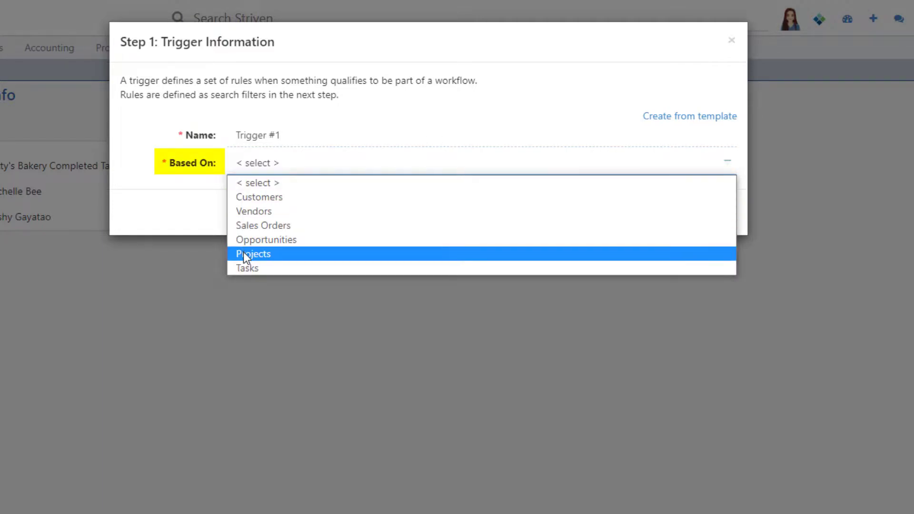
left_click(247, 267)
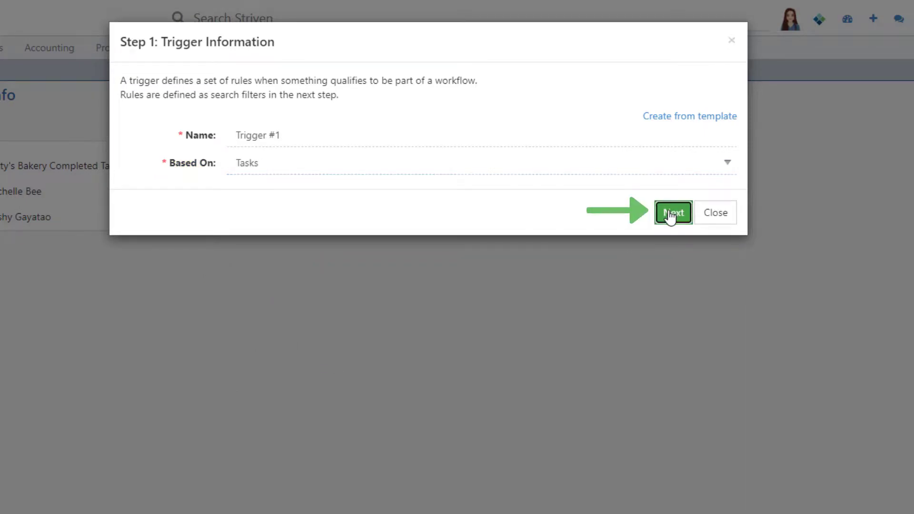
left_click(672, 211)
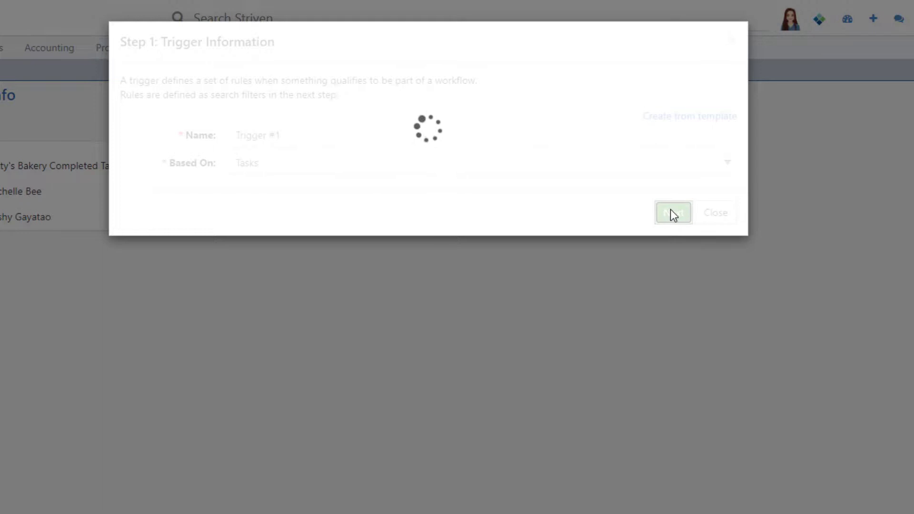
Filter Trigger #1 to Task Status Done and customer Betty's Bakery, then save
left_click(673, 212)
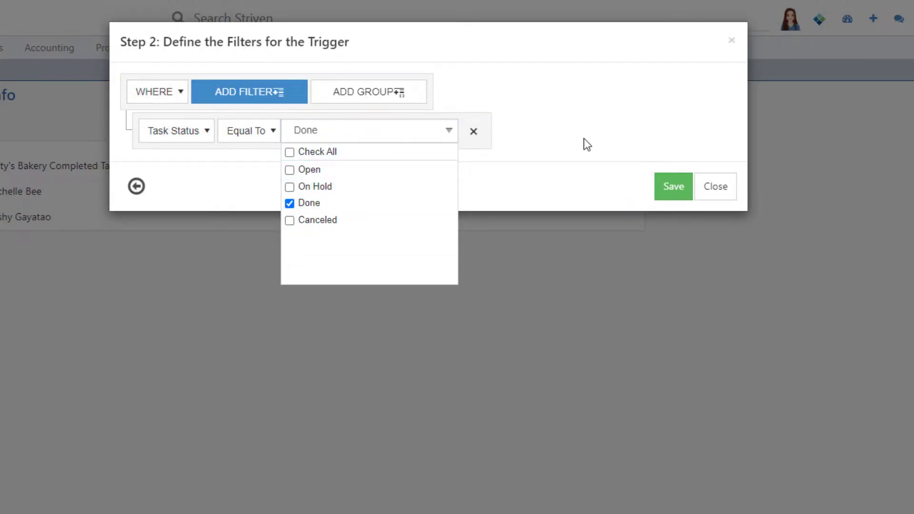
left_click(249, 91)
type("bett")
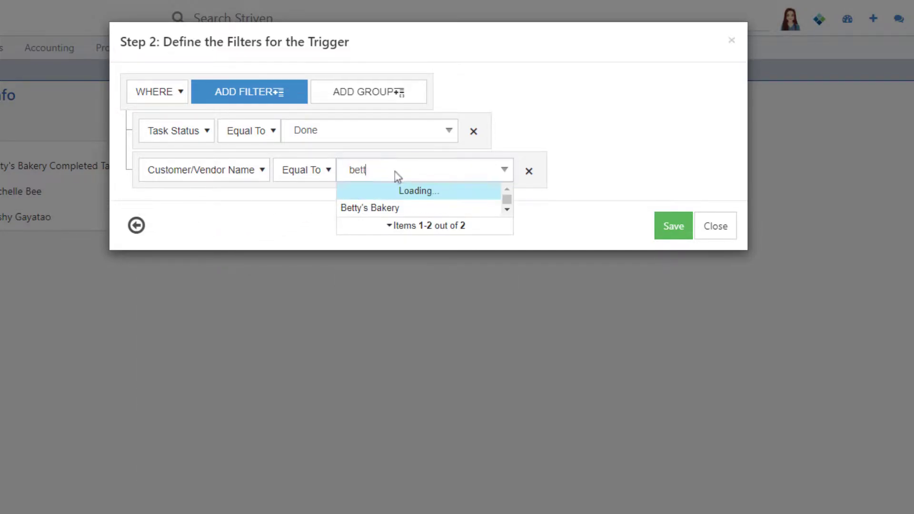
left_click(368, 208)
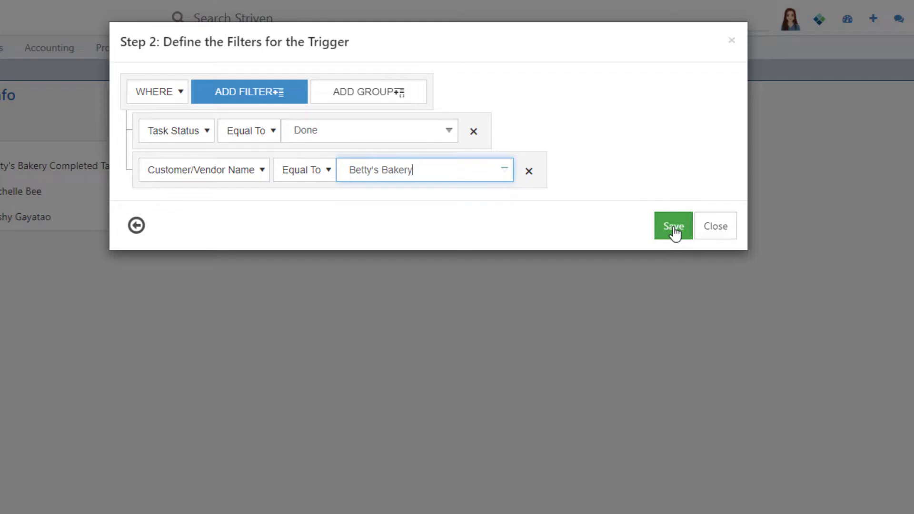
left_click(673, 226)
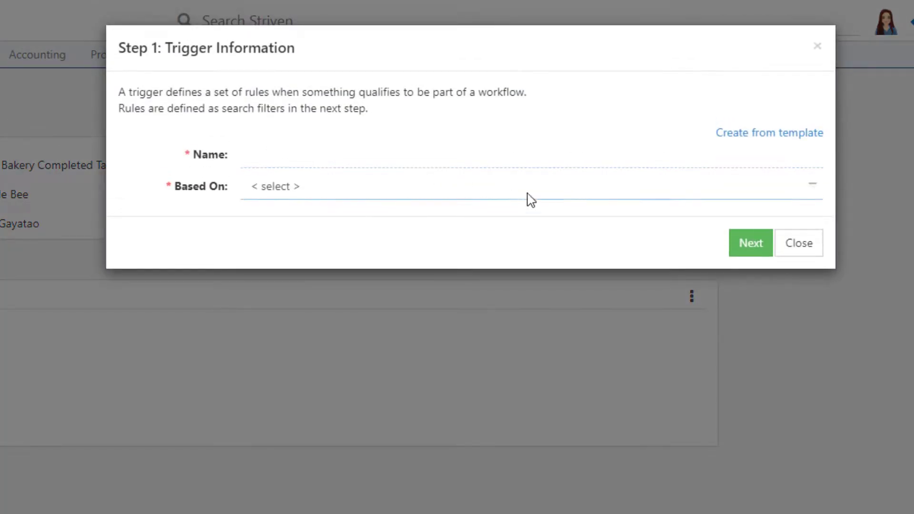
left_click(798, 243)
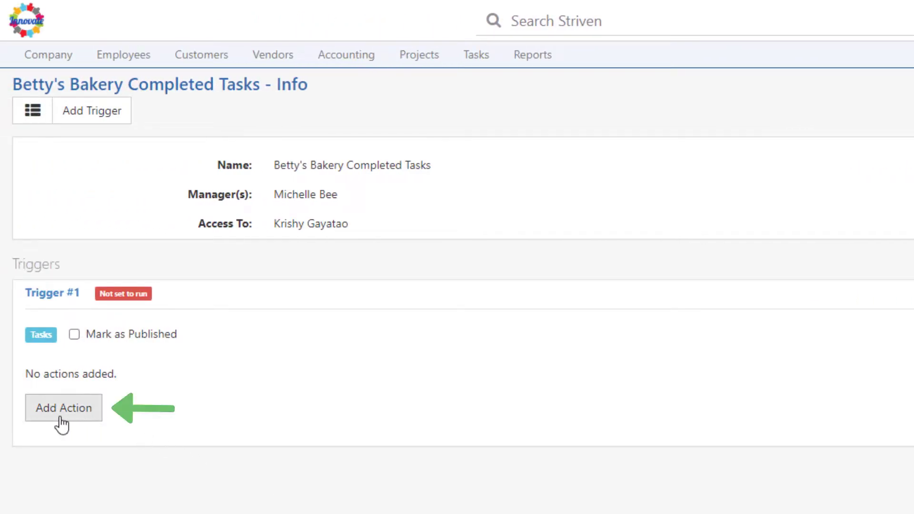
Start a new action on Trigger #1 and review its Send On and Action Type choices
left_click(63, 407)
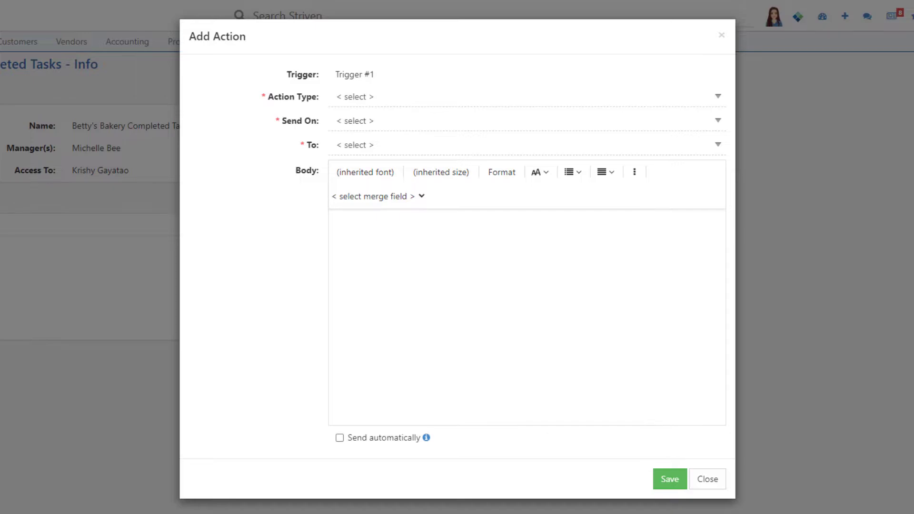
mouse_move(252, 156)
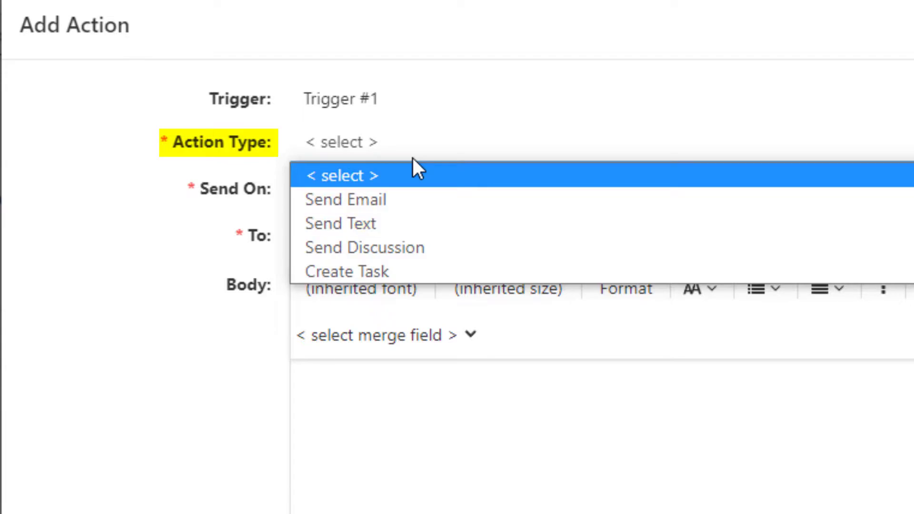
mouse_move(347, 271)
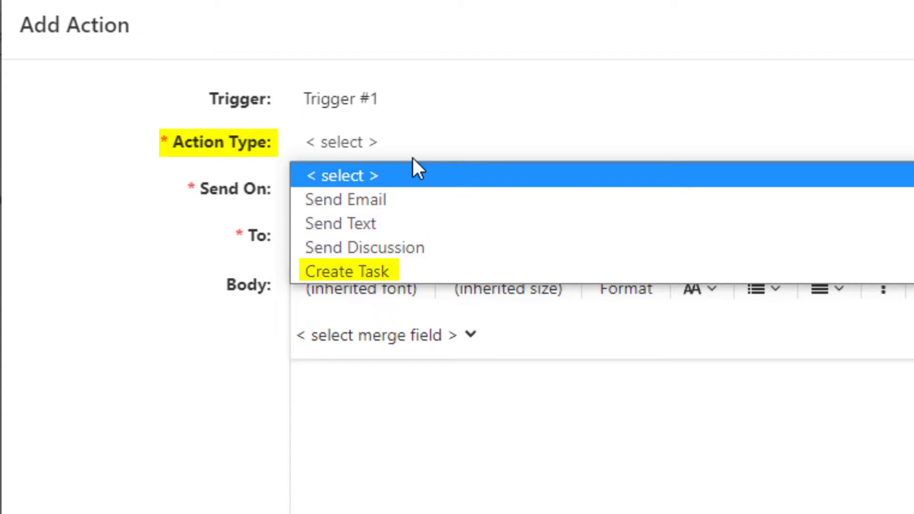
left_click(340, 188)
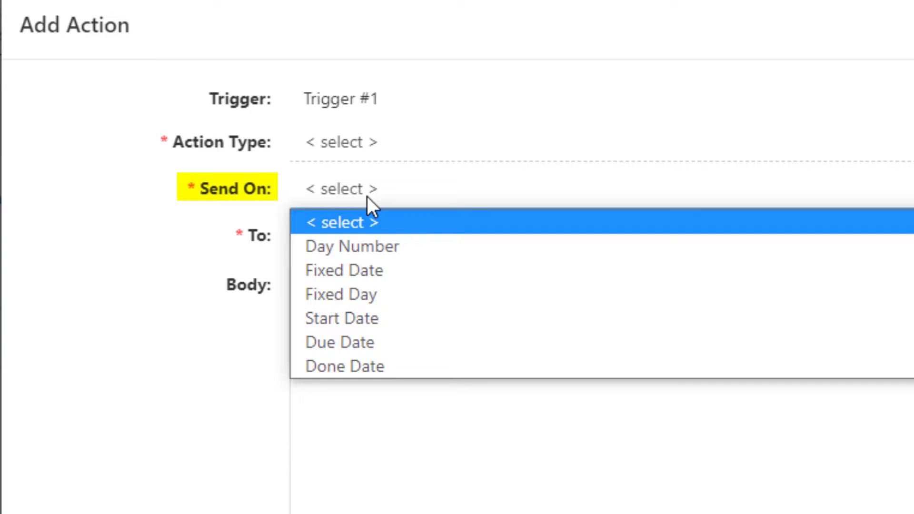
mouse_move(343, 269)
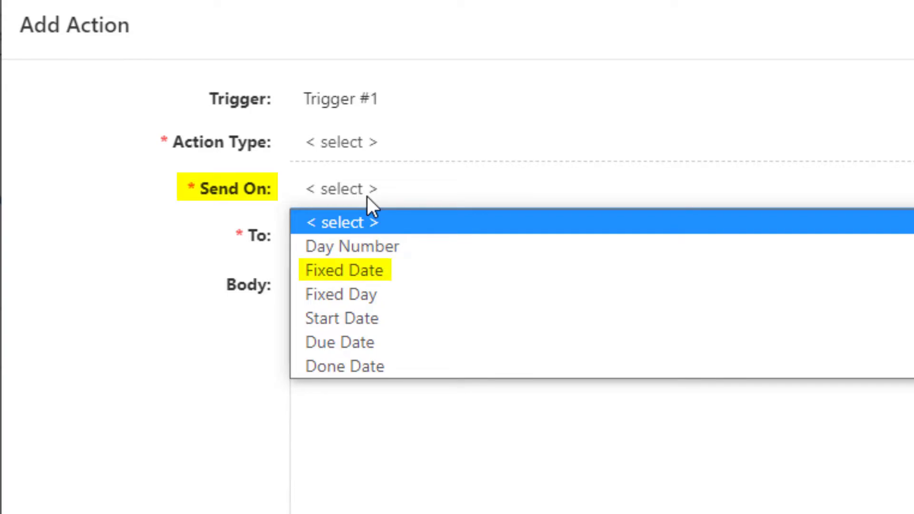
mouse_move(342, 319)
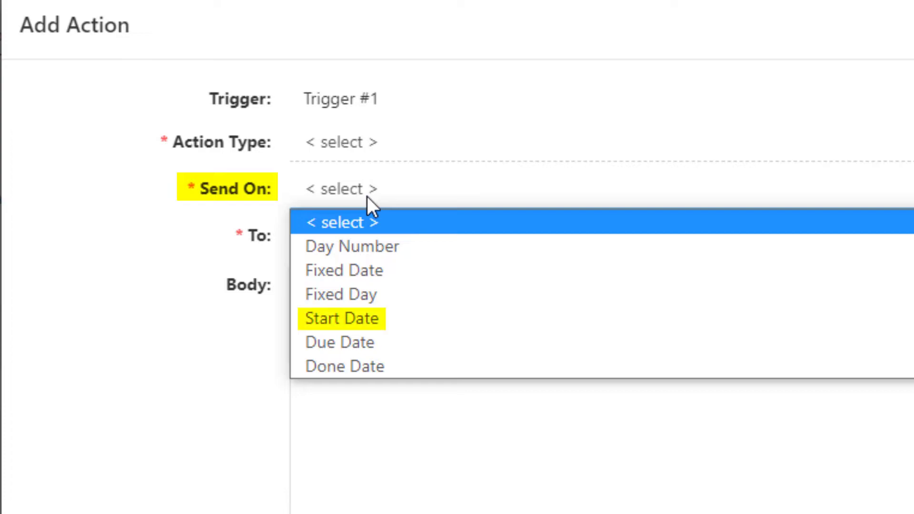
mouse_move(339, 342)
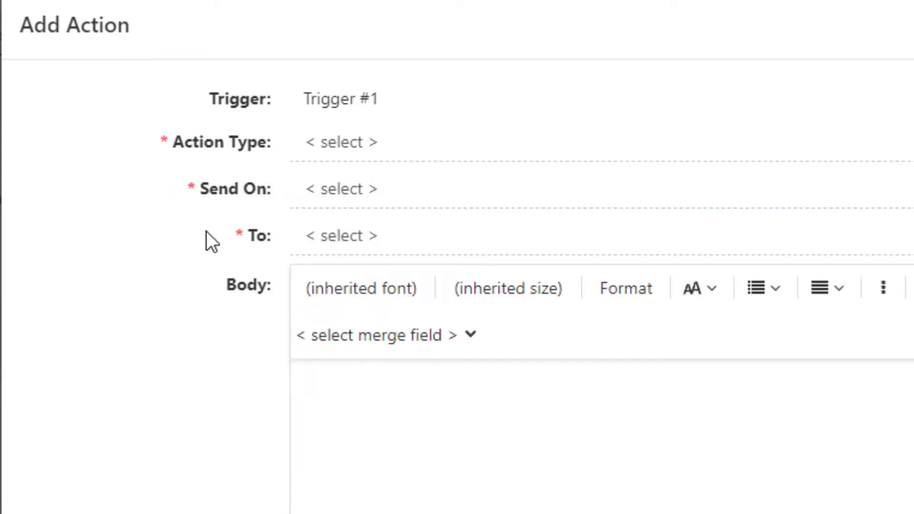
mouse_move(165, 211)
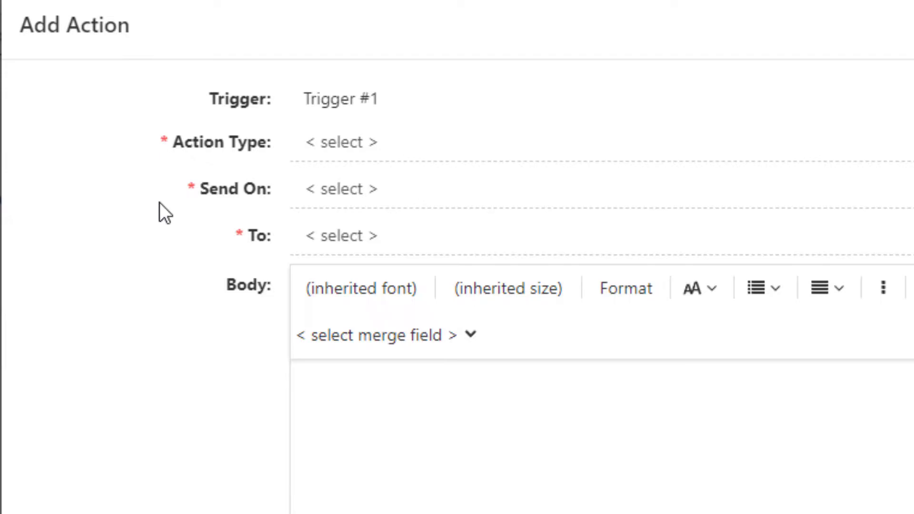
mouse_move(164, 201)
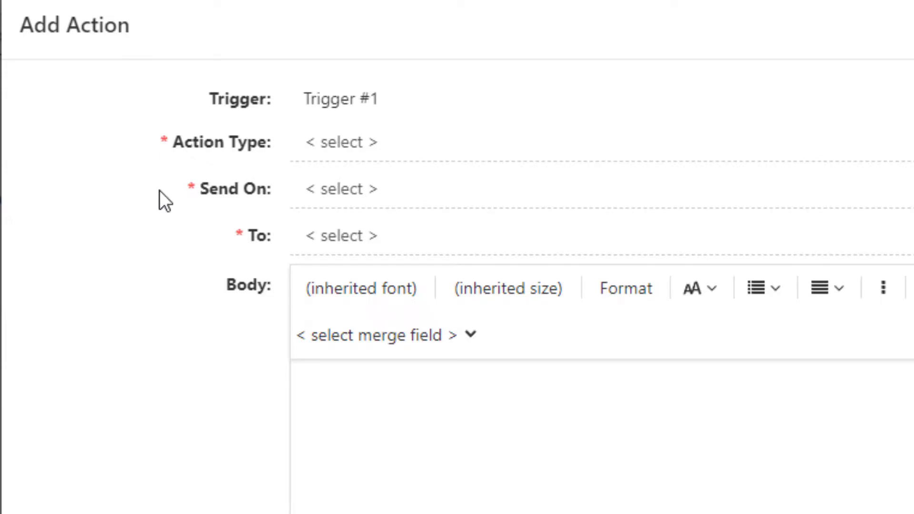
left_click(341, 142)
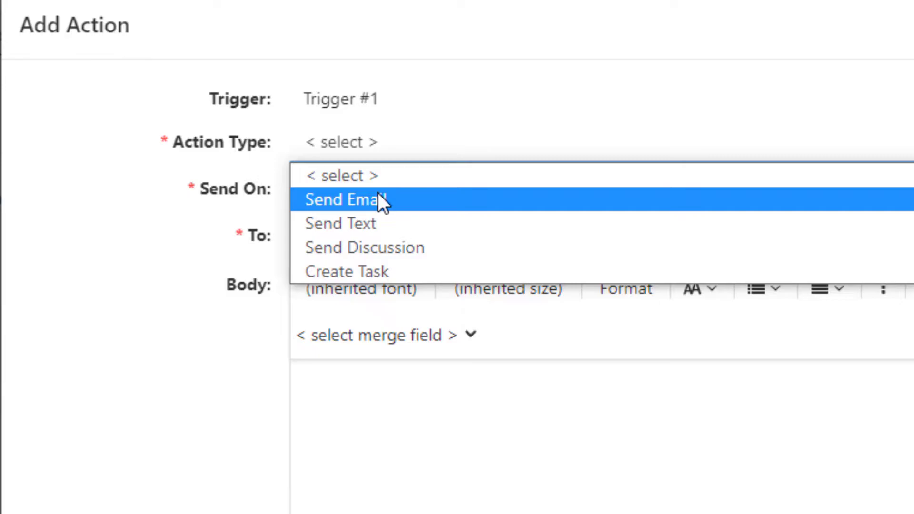
Set the action type to Send Email and review the recipient options
left_click(349, 199)
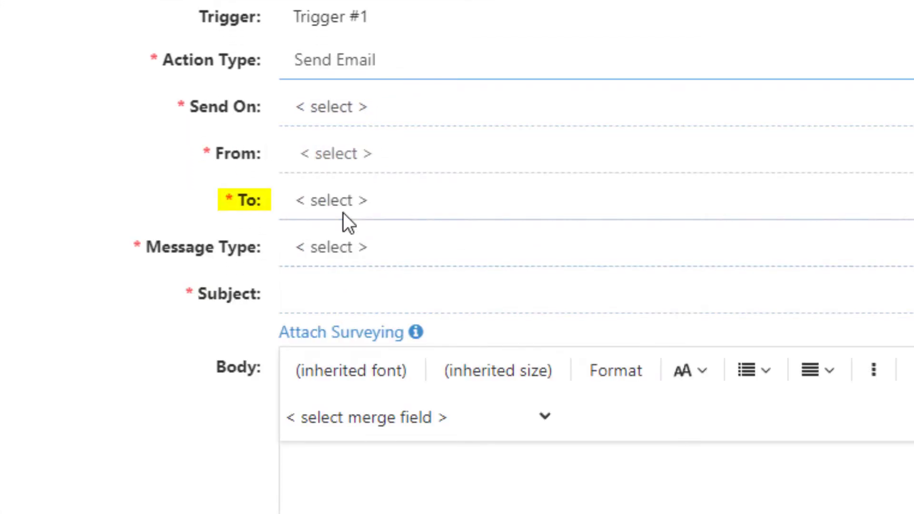
left_click(330, 200)
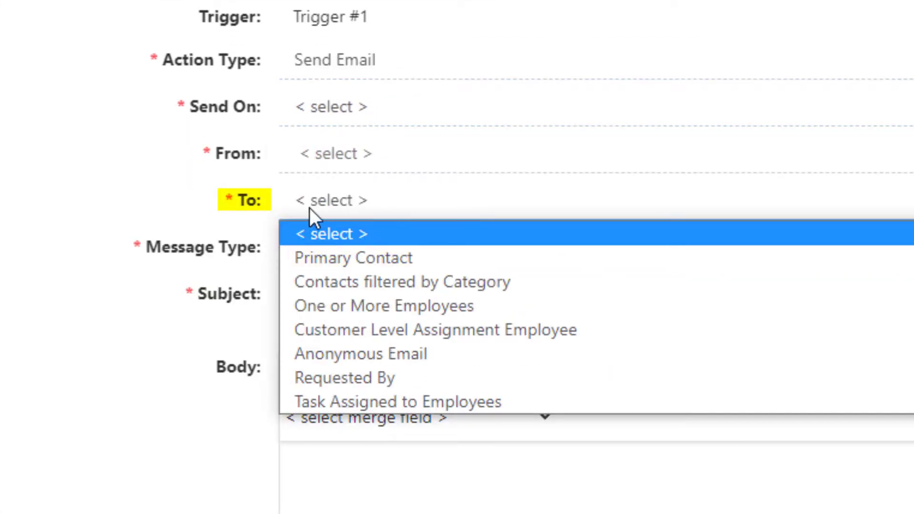
mouse_move(404, 281)
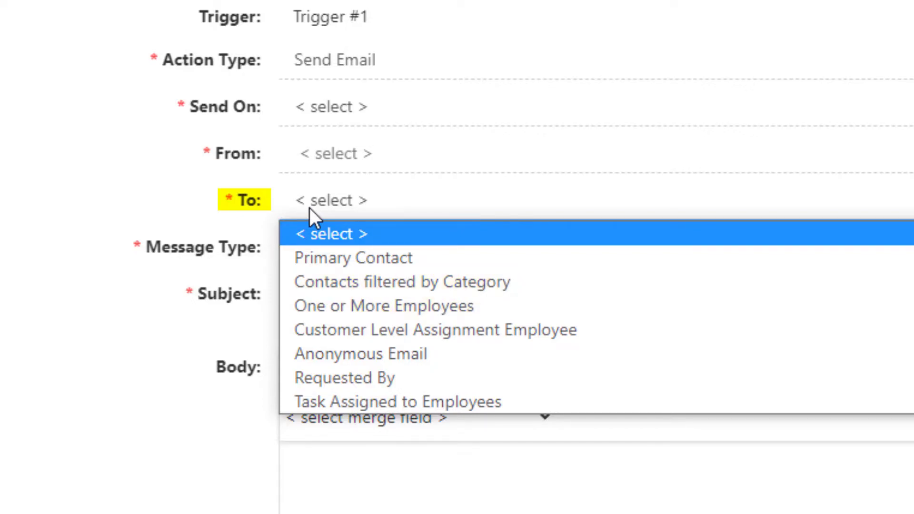
mouse_move(433, 329)
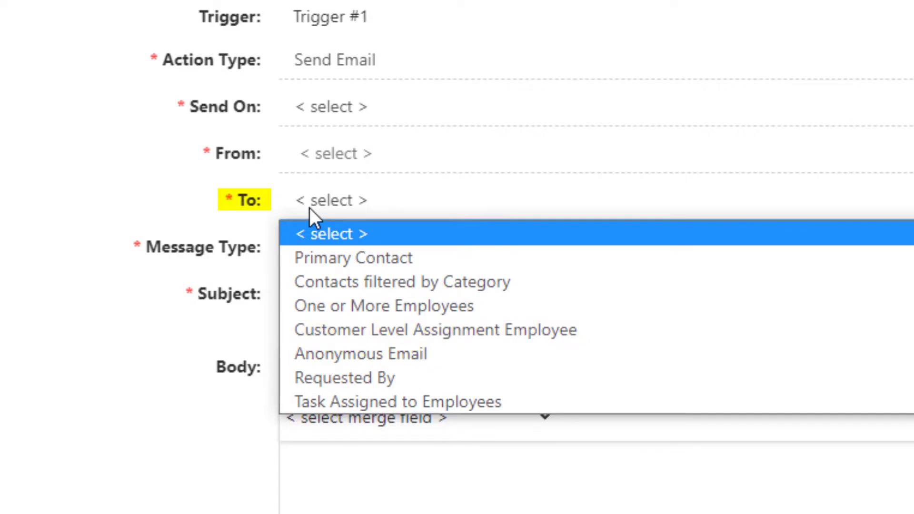
mouse_move(399, 401)
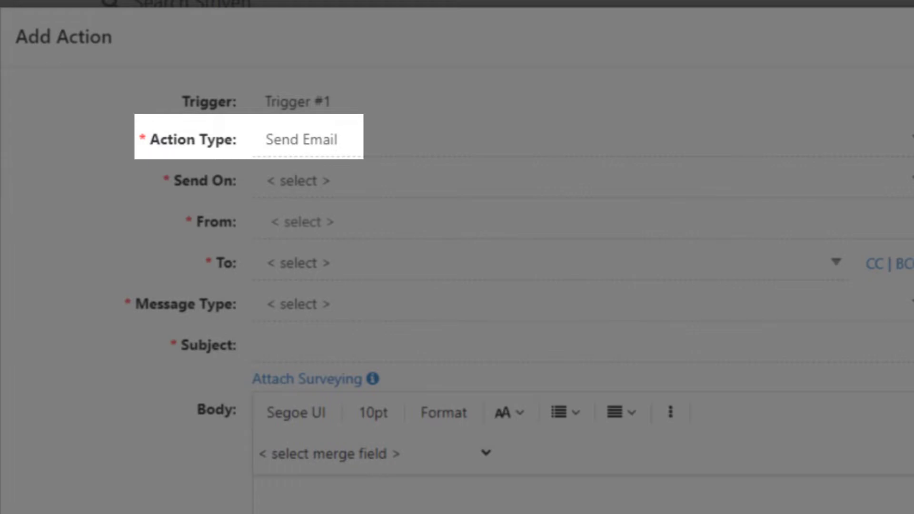
scroll("down", 3)
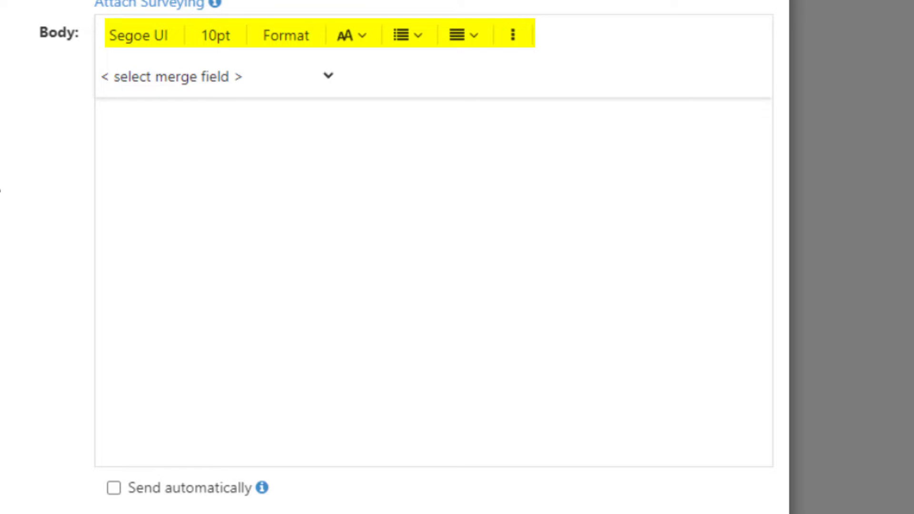
left_click(382, 239)
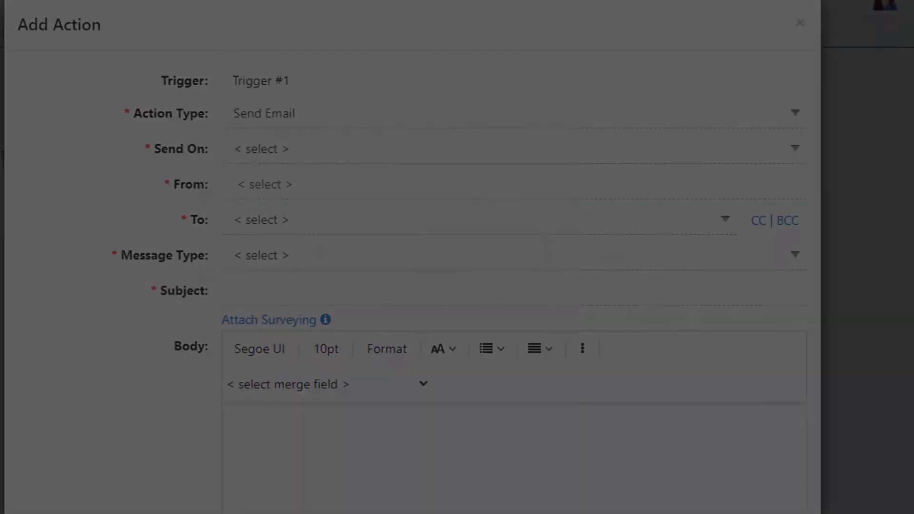
Finish the email: Done Date, employees, IT Info, subject 'Task Marked Done', auto-send unchecked
scroll("down", 3)
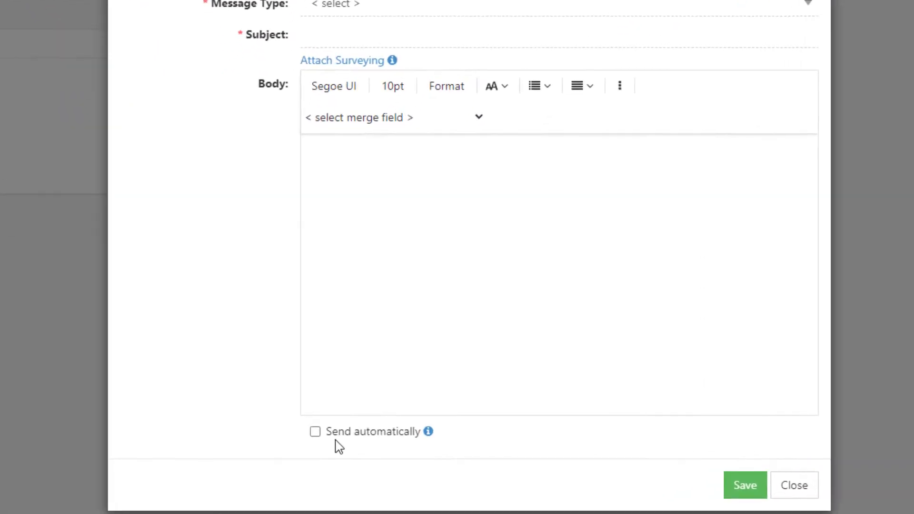
left_click(315, 431)
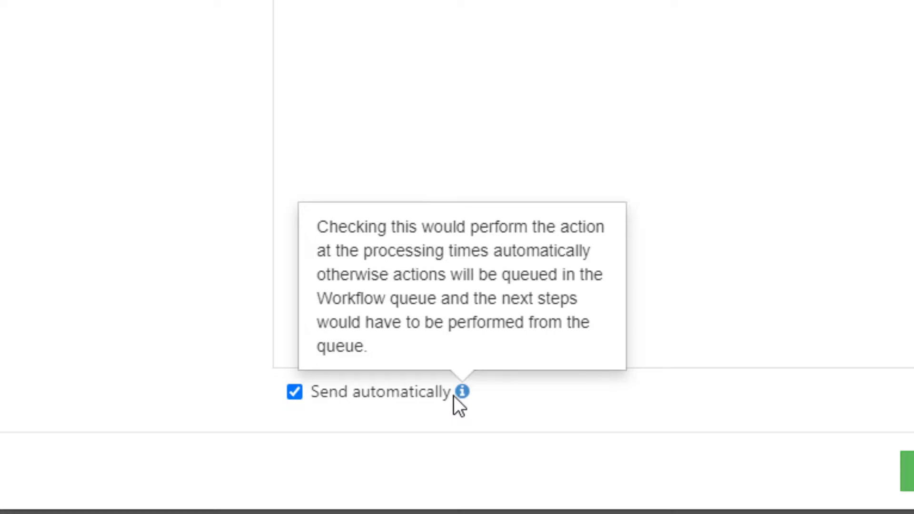
left_click(294, 391)
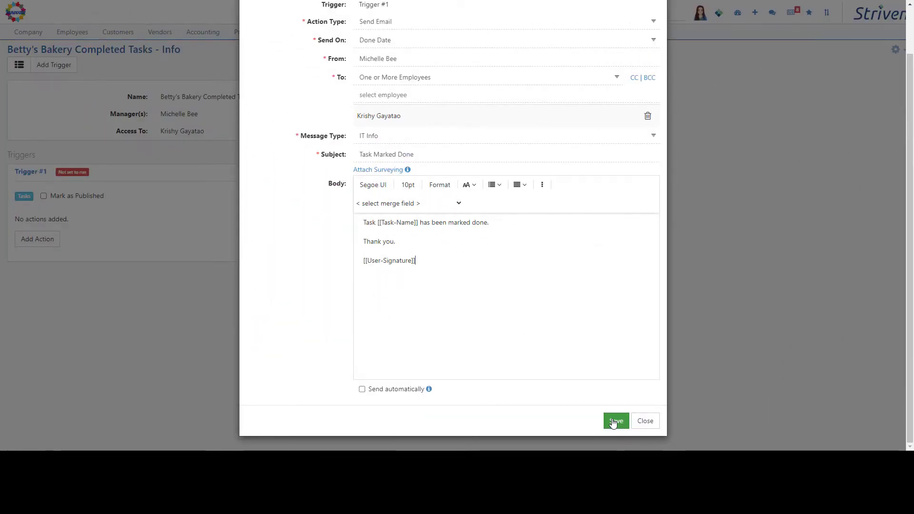
Save the Send Email action on Trigger #1
left_click(615, 421)
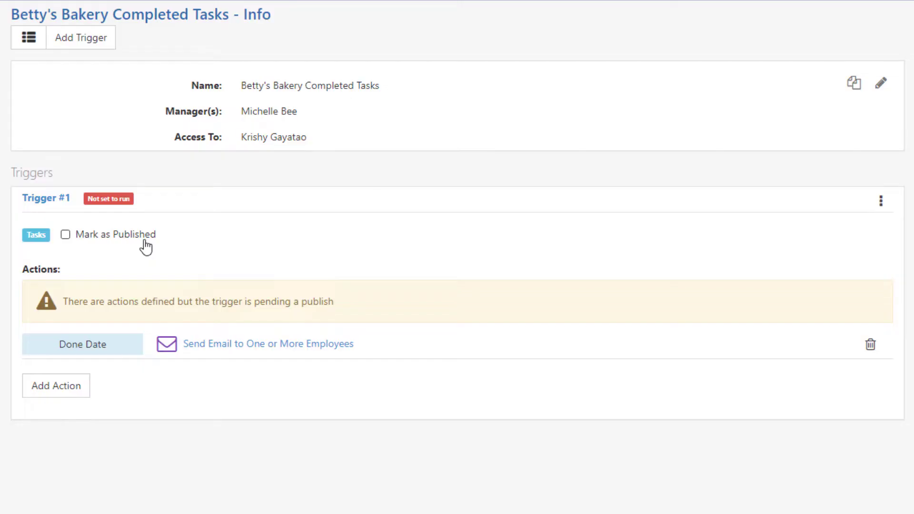
mouse_move(51, 319)
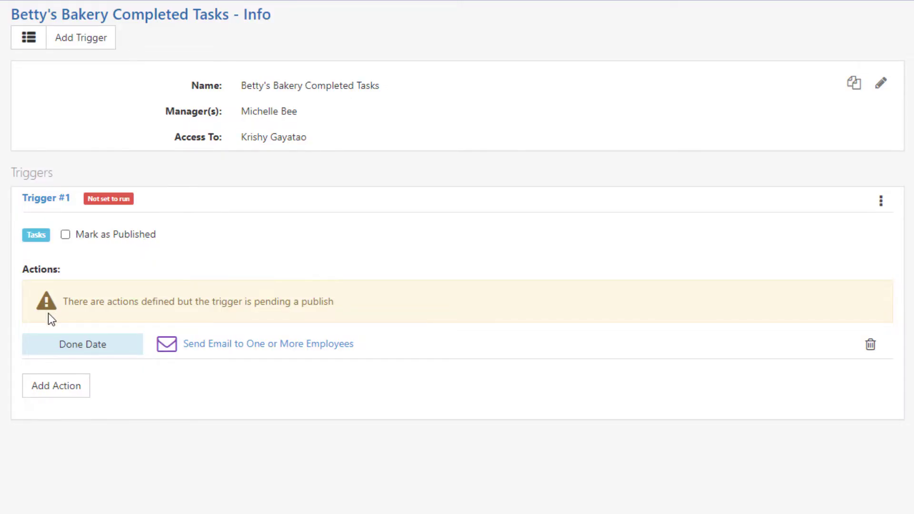
mouse_move(334, 315)
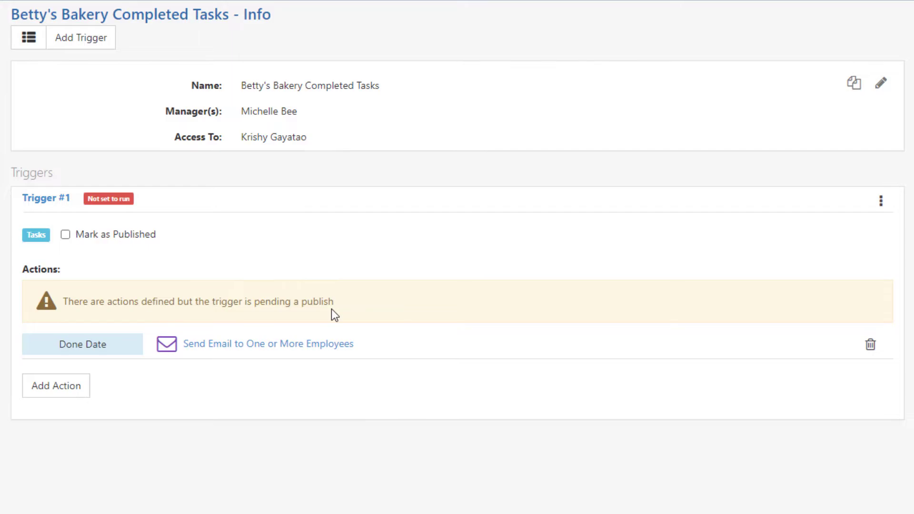
mouse_move(38, 278)
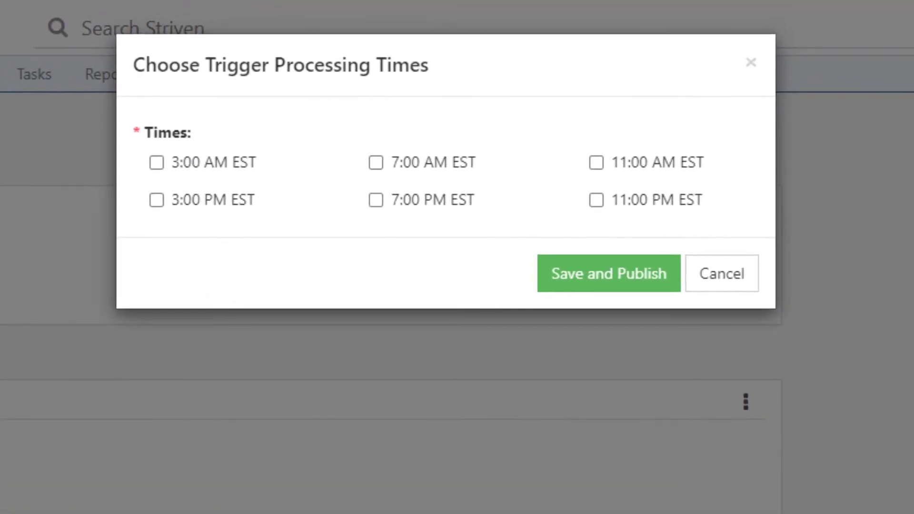
Schedule Trigger #1 for all six daily slots, 3:00 AM through 11:00 PM EST
left_click(722, 273)
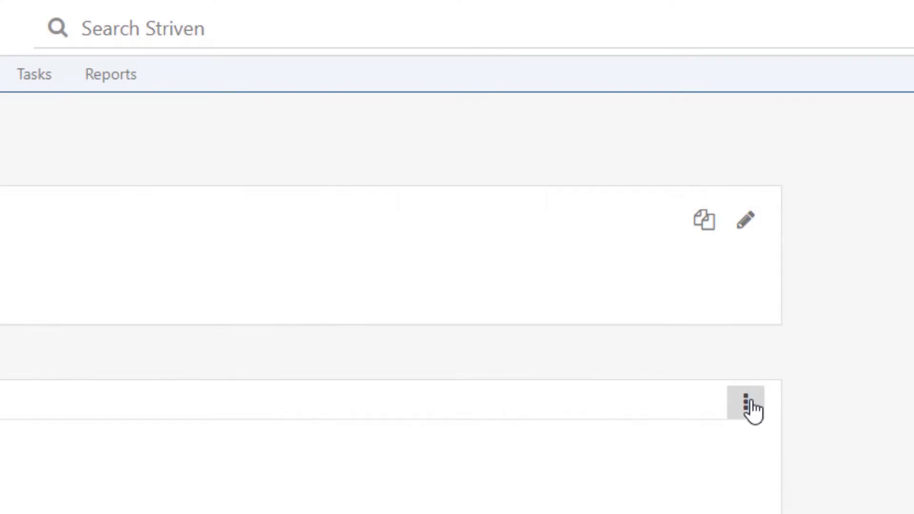
left_click(745, 403)
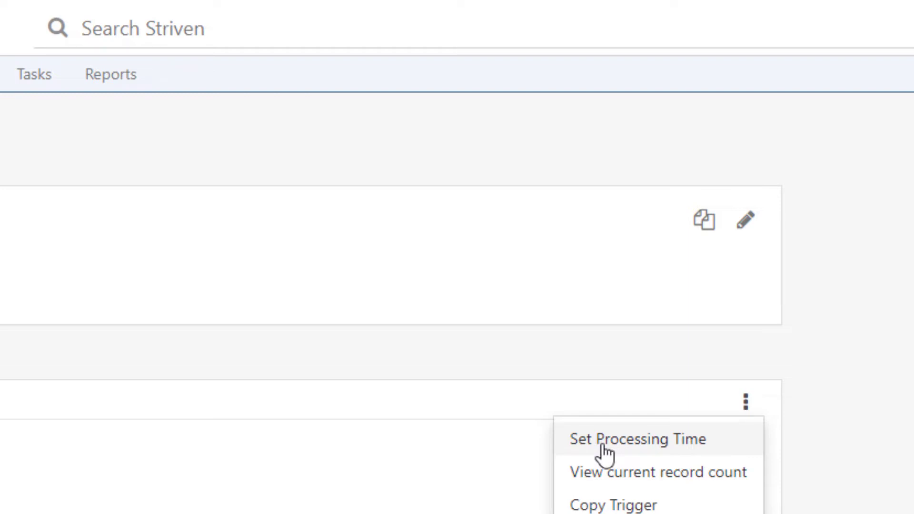
left_click(637, 439)
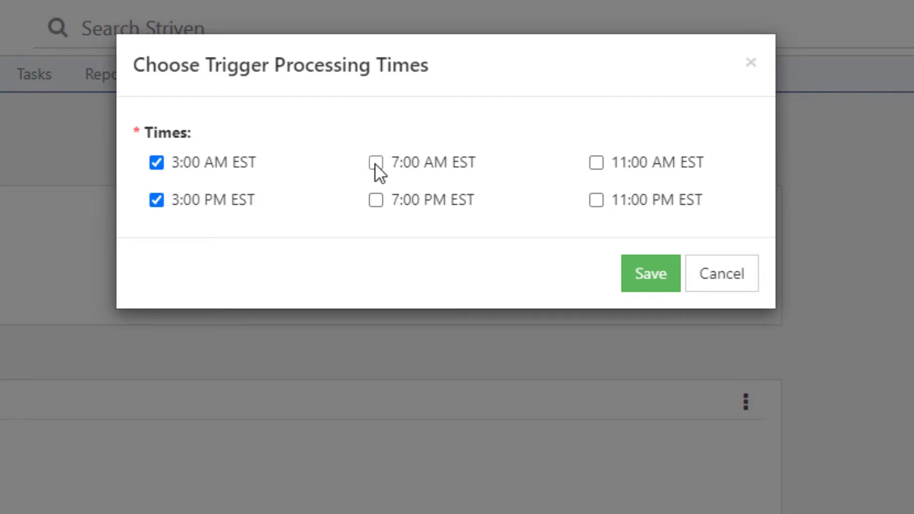
left_click(595, 162)
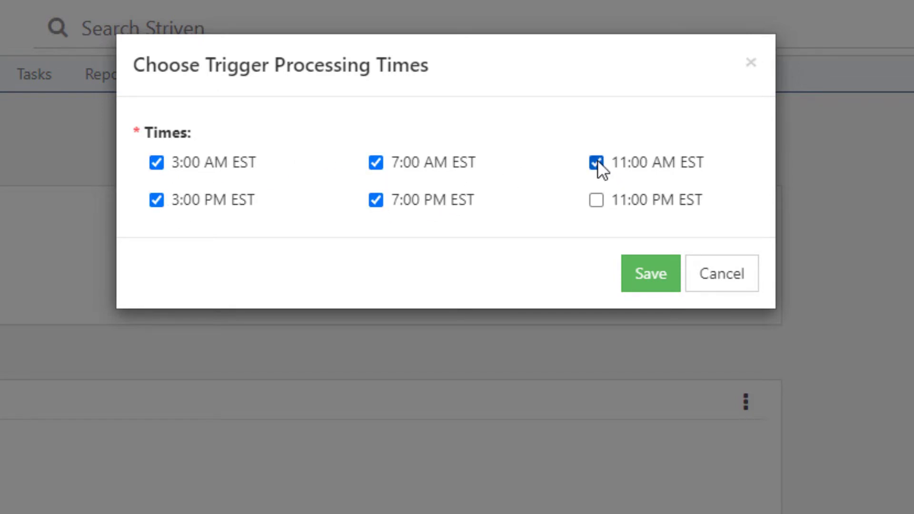
left_click(596, 200)
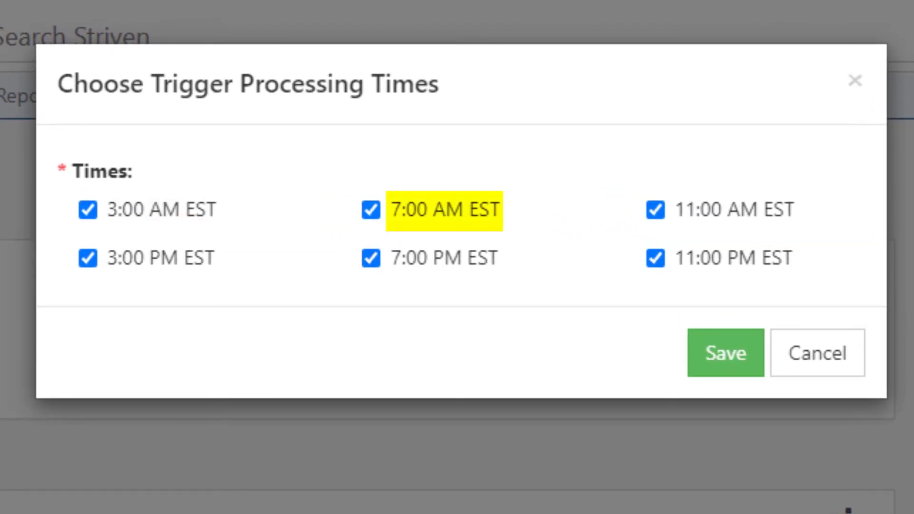
left_click(157, 257)
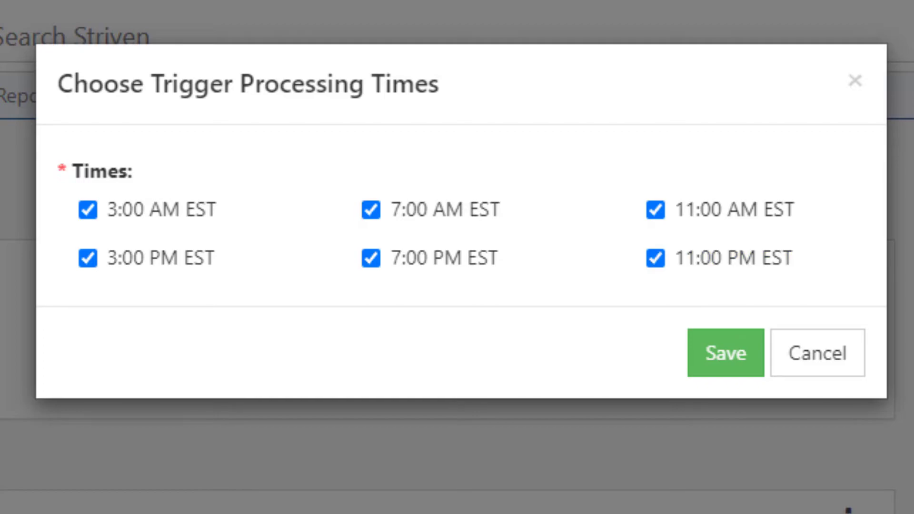
left_click(724, 353)
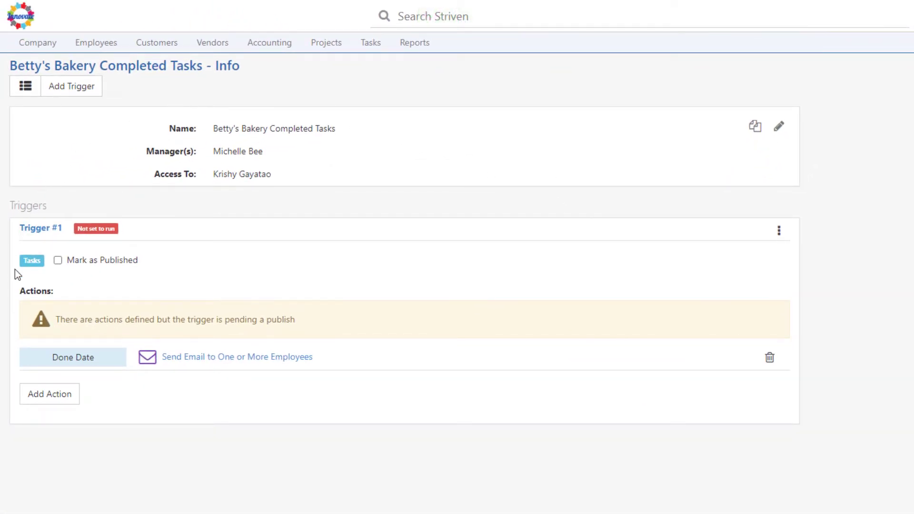
Mark the Tasks trigger as published and confirm the Publish trigger prompt
left_click(57, 260)
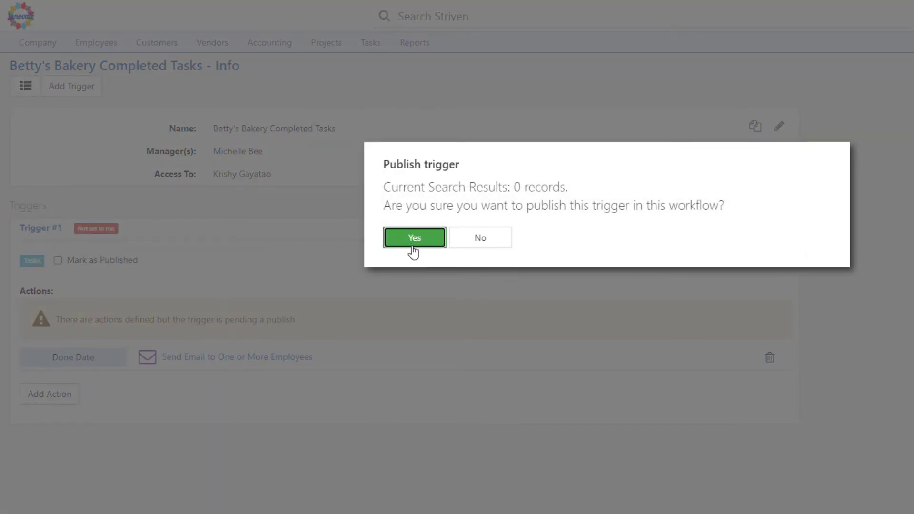
mouse_move(436, 195)
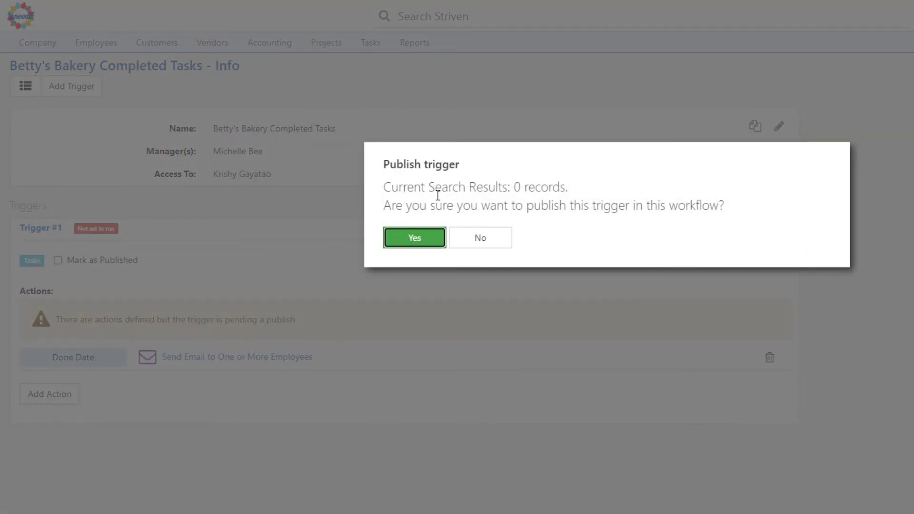
mouse_move(611, 383)
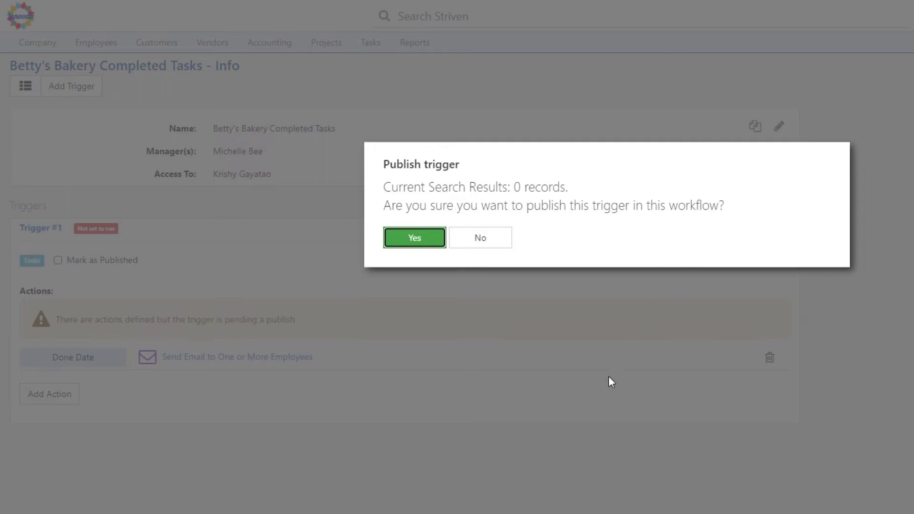
left_click(414, 237)
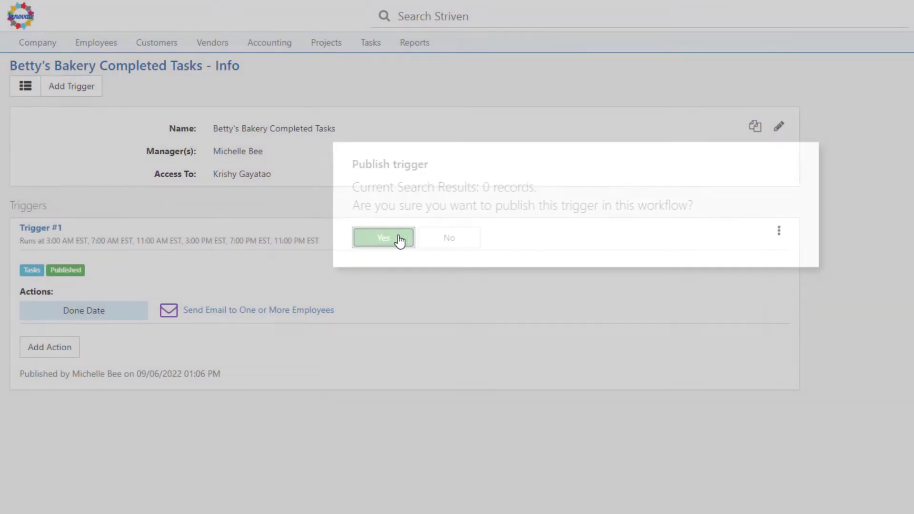
left_click(382, 237)
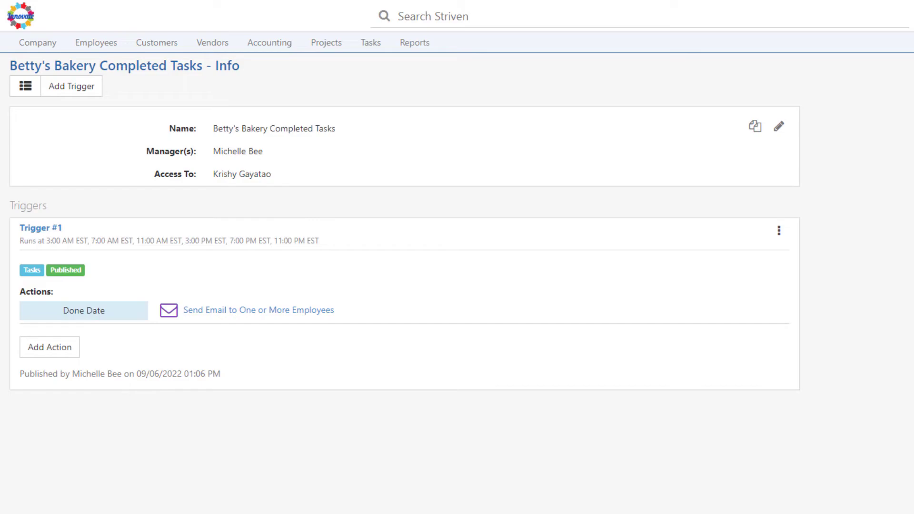
left_click(779, 230)
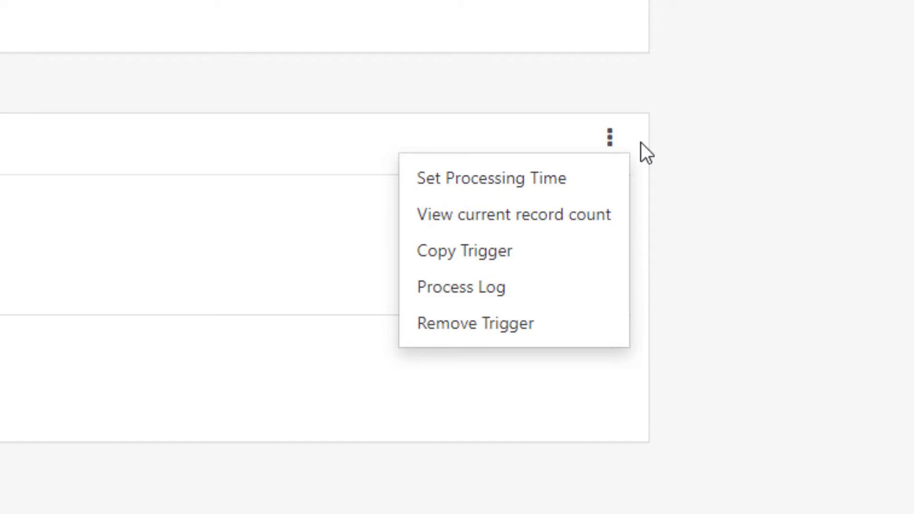
mouse_move(459, 286)
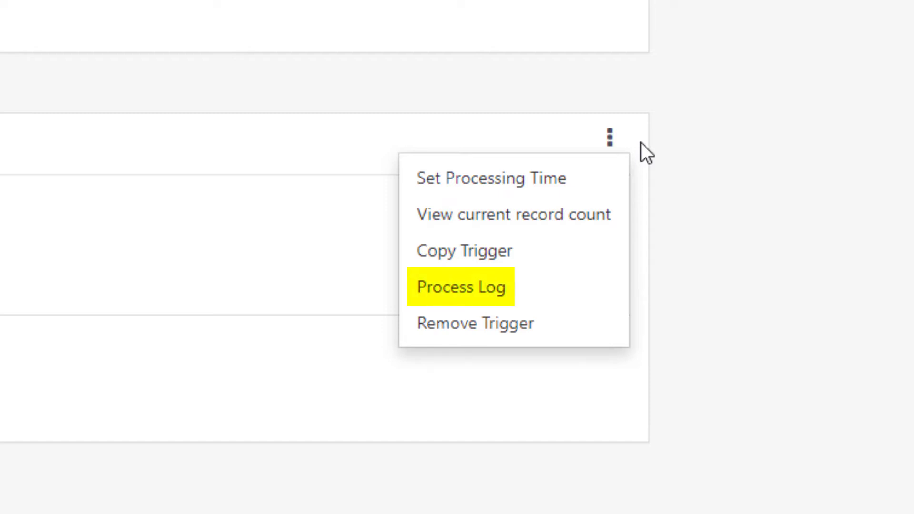
mouse_move(474, 323)
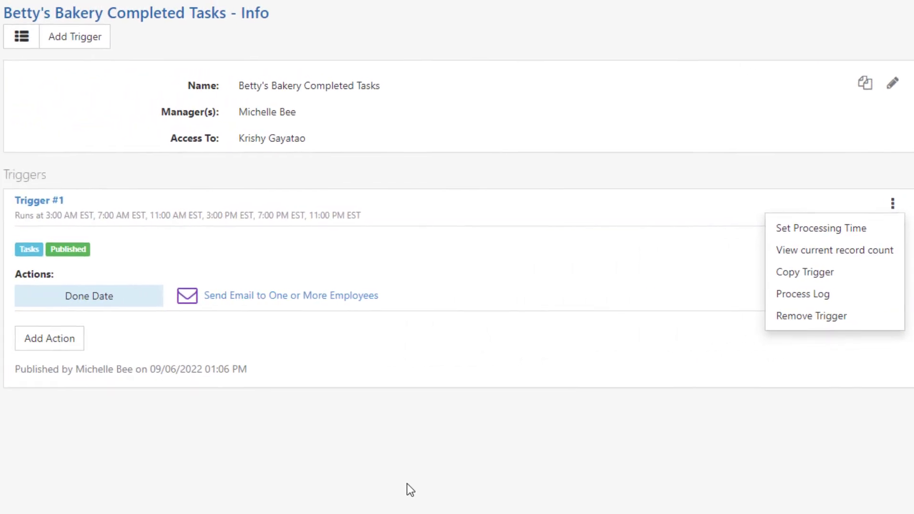
left_click(56, 144)
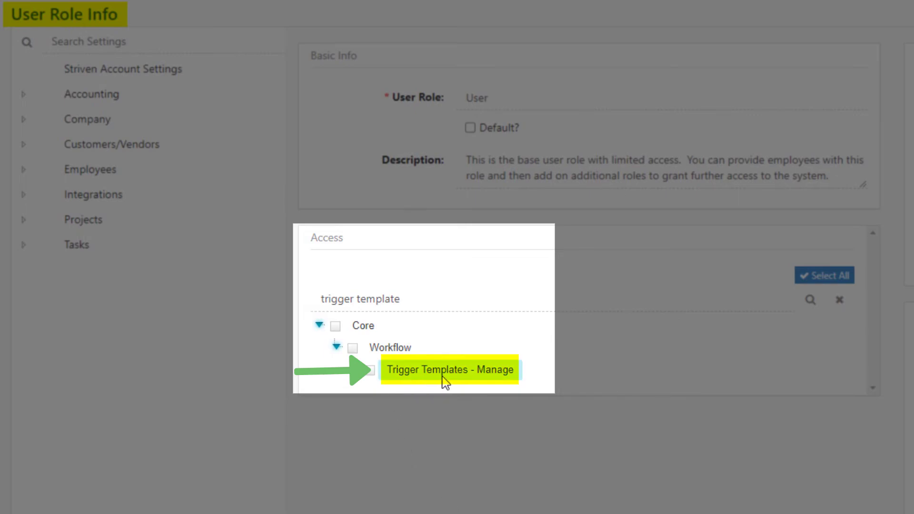
Add a Sales Orders template 'Create Task when Order Accepted - Betty's Bakery' and continue to filters
left_click(449, 370)
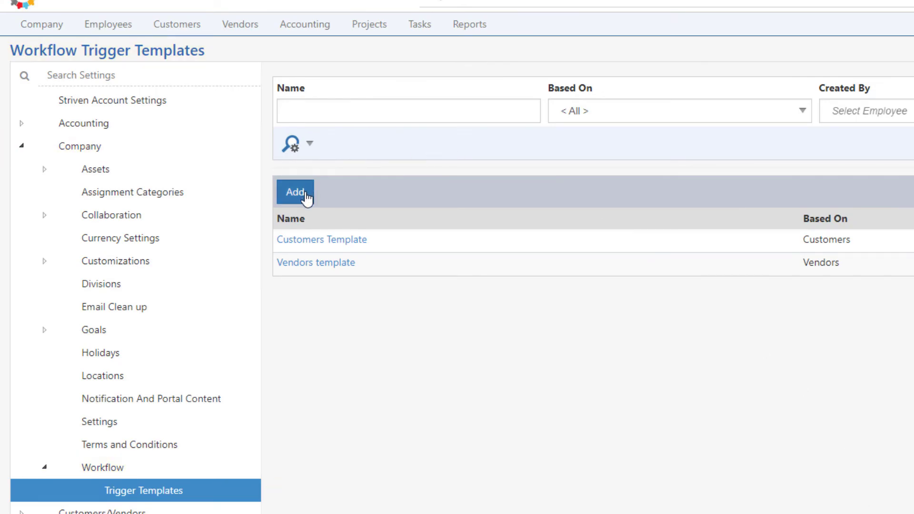
left_click(295, 191)
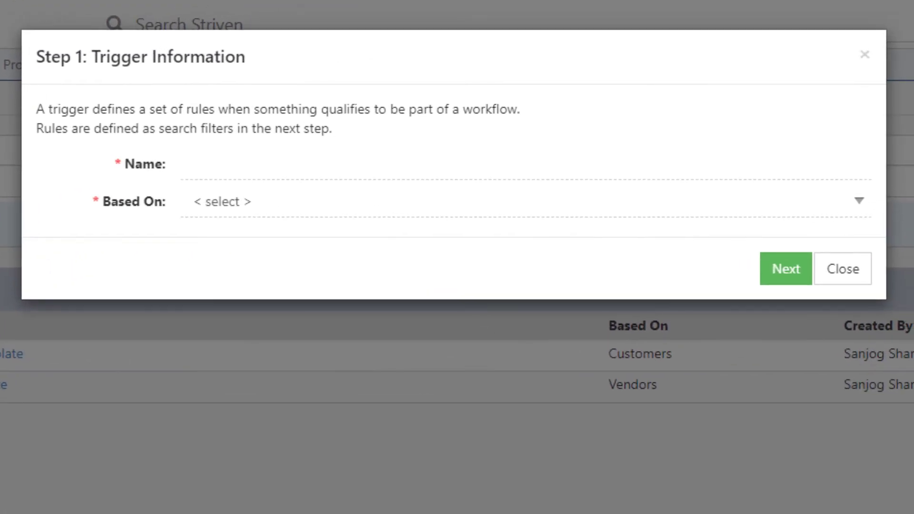
double_click(140, 56)
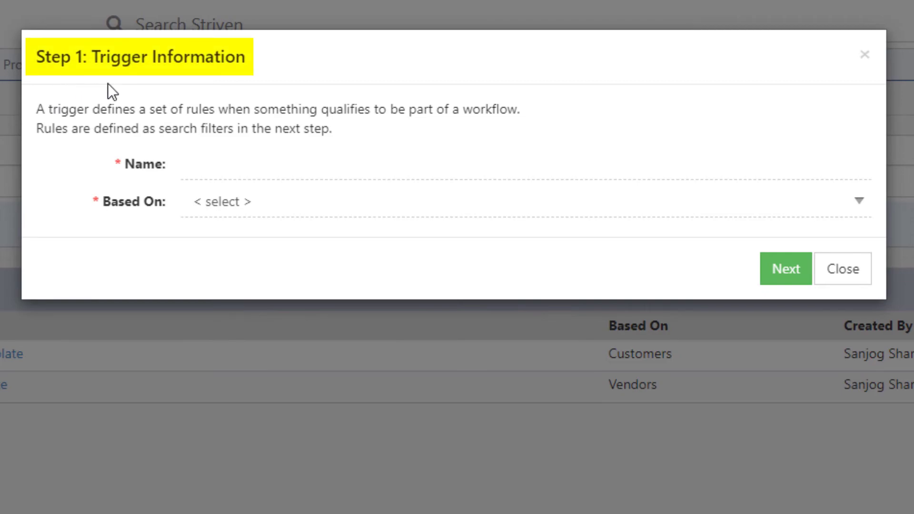
type("Create Task")
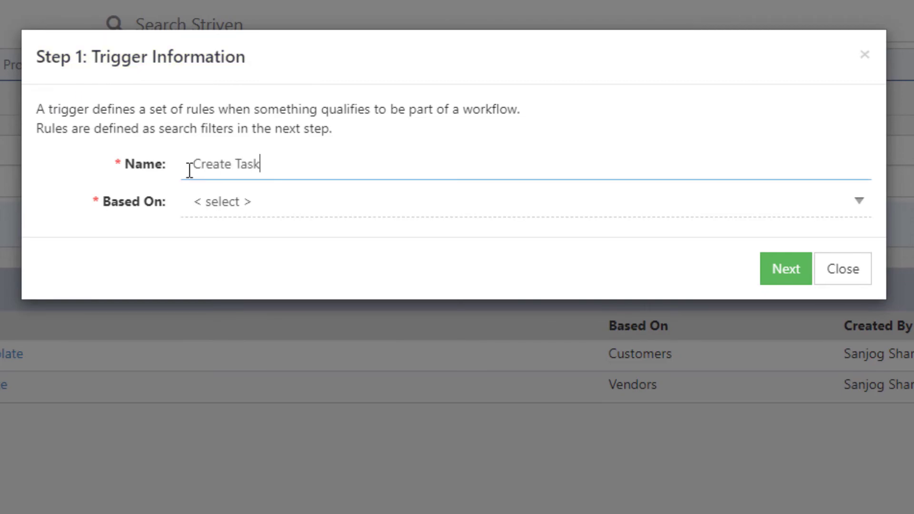
type("when Orde")
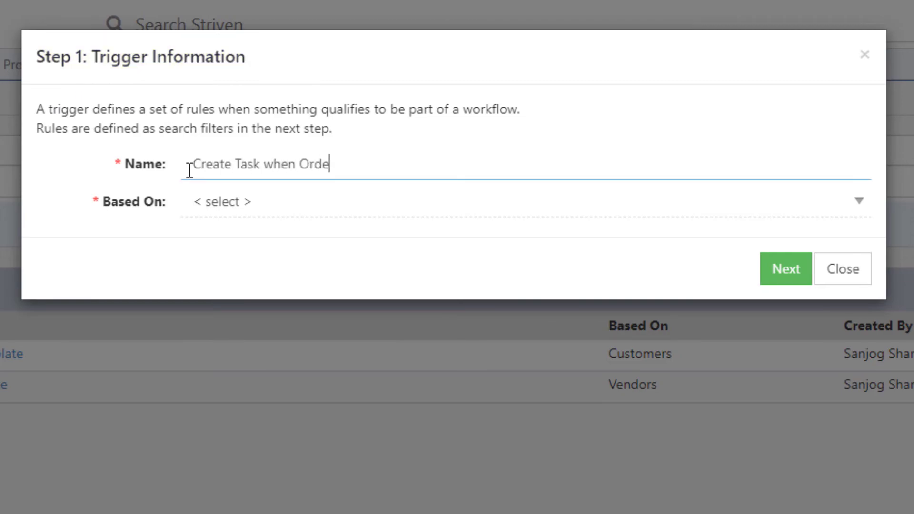
type("r Accepted")
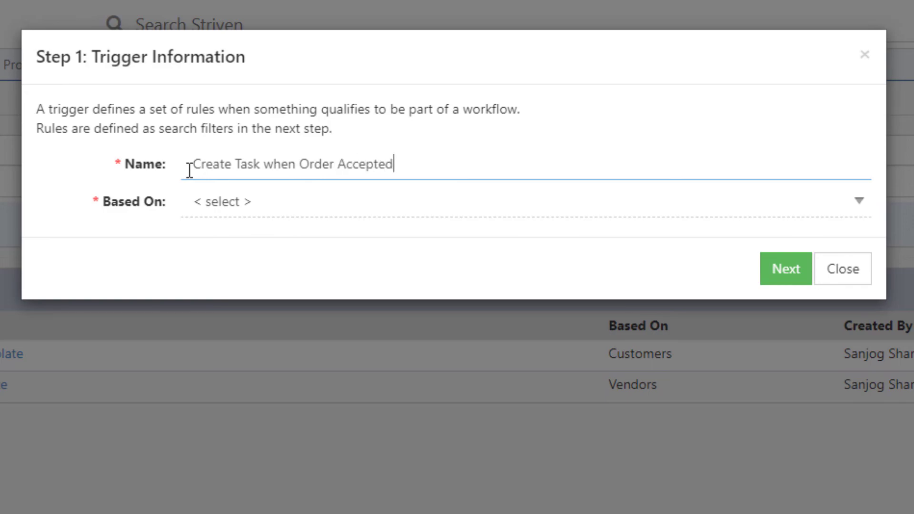
type("- Betty's Bakery")
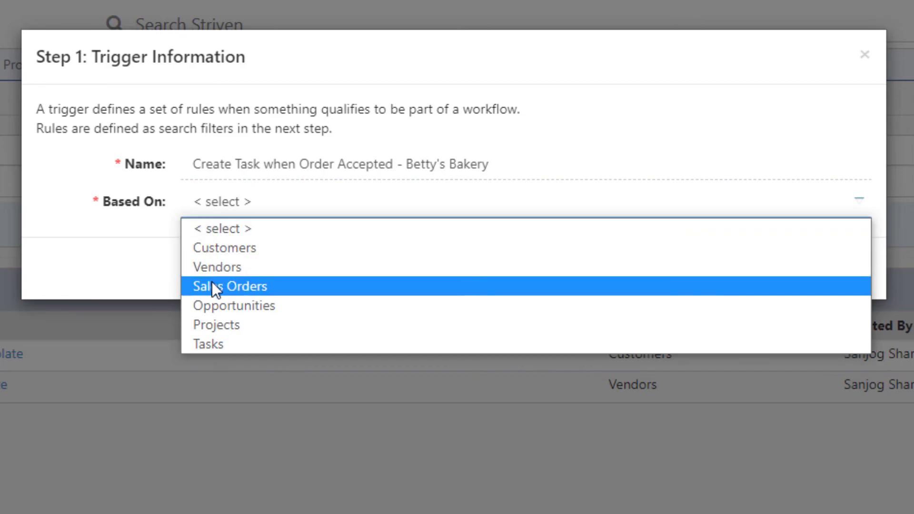
left_click(229, 286)
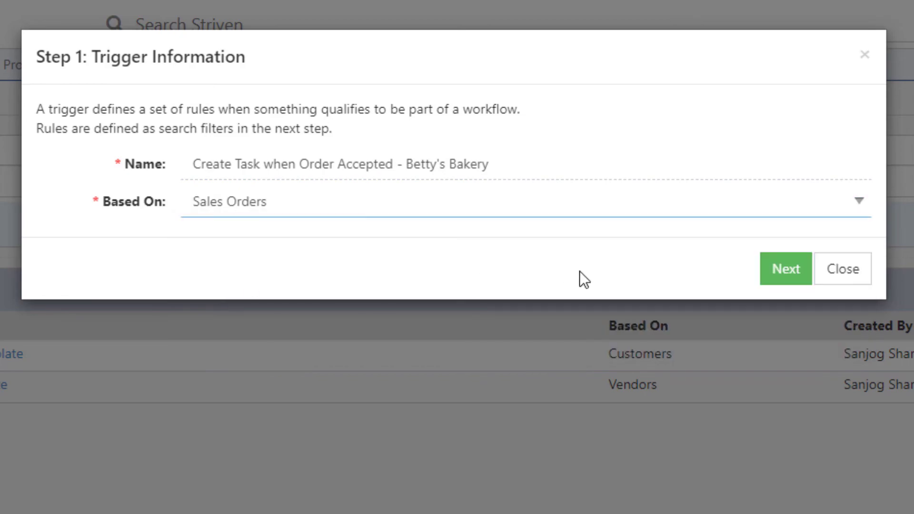
left_click(785, 268)
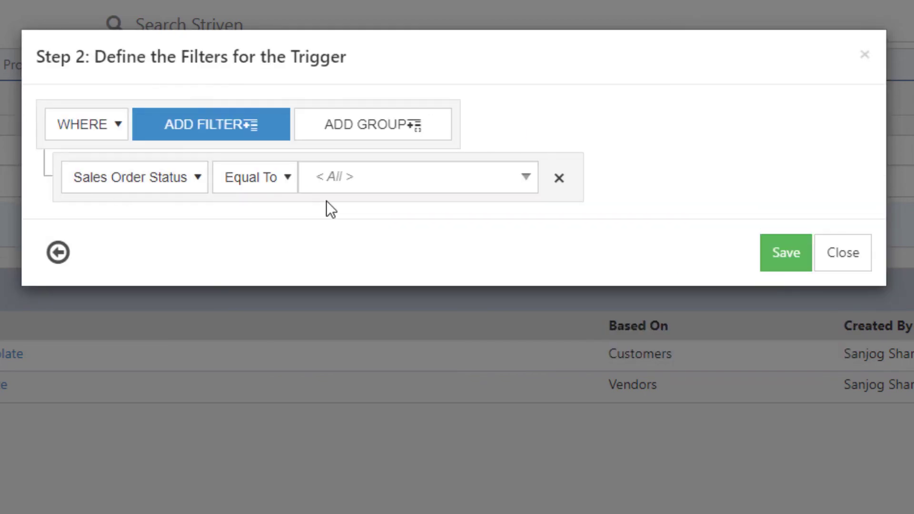
Filter the template to Approved sales orders for Betty's Bakery and save it
left_click(310, 283)
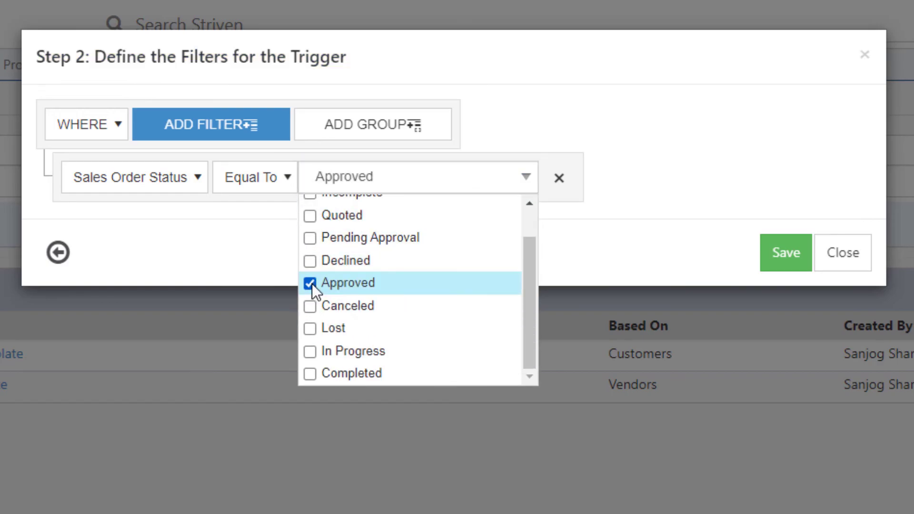
left_click(211, 124)
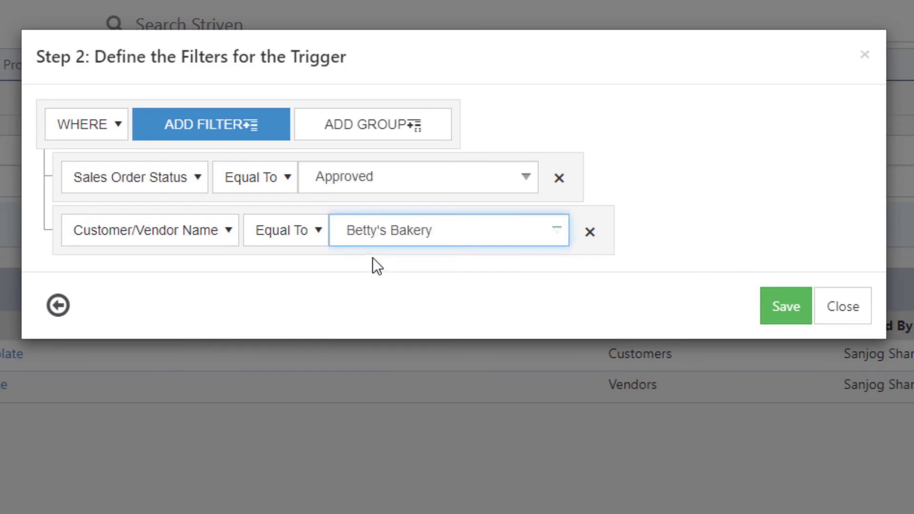
left_click(784, 306)
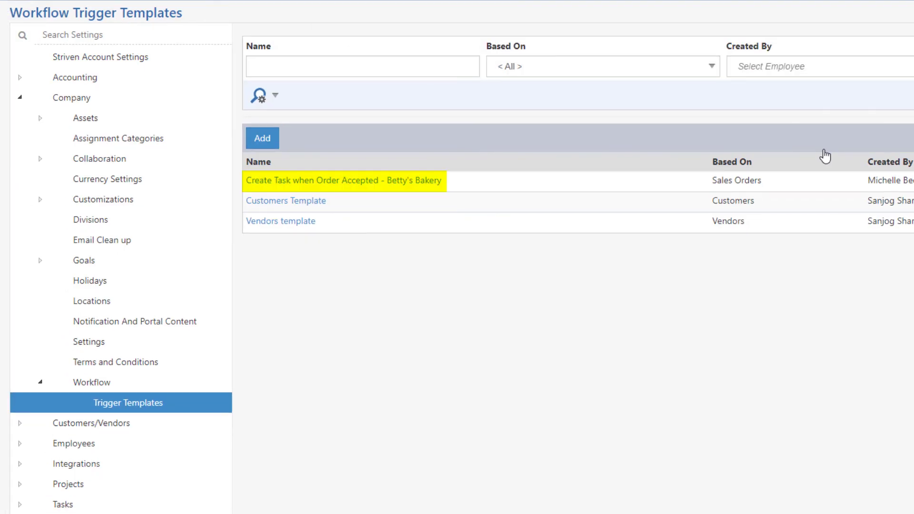
Add a second workflow trigger copied from the Betty's Bakery template and save it
left_click(343, 180)
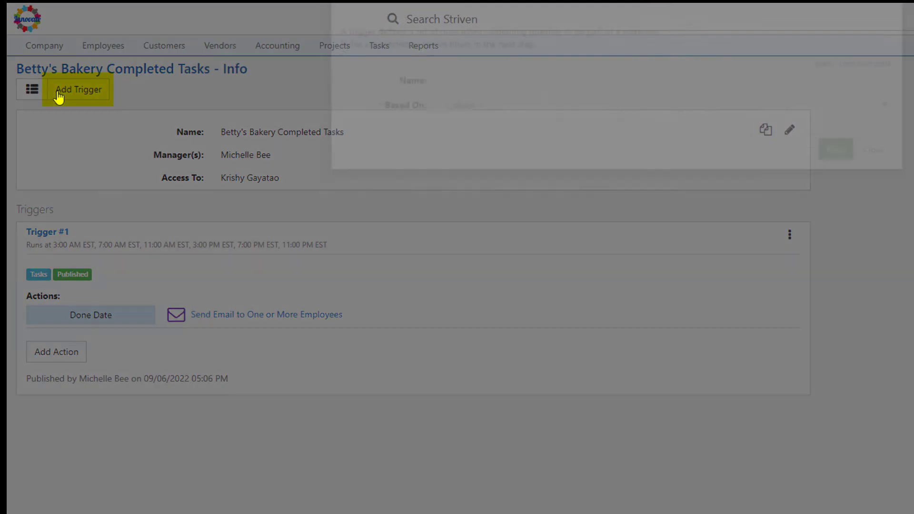
left_click(78, 89)
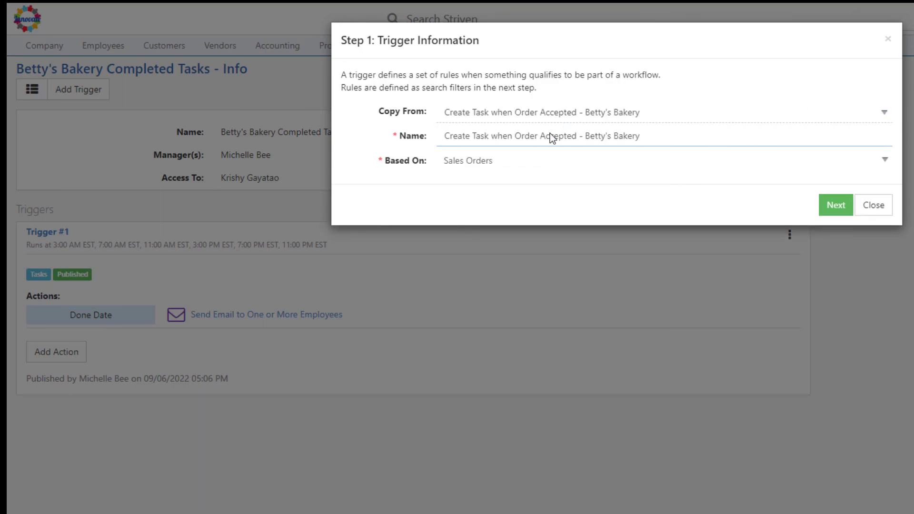
left_click(836, 205)
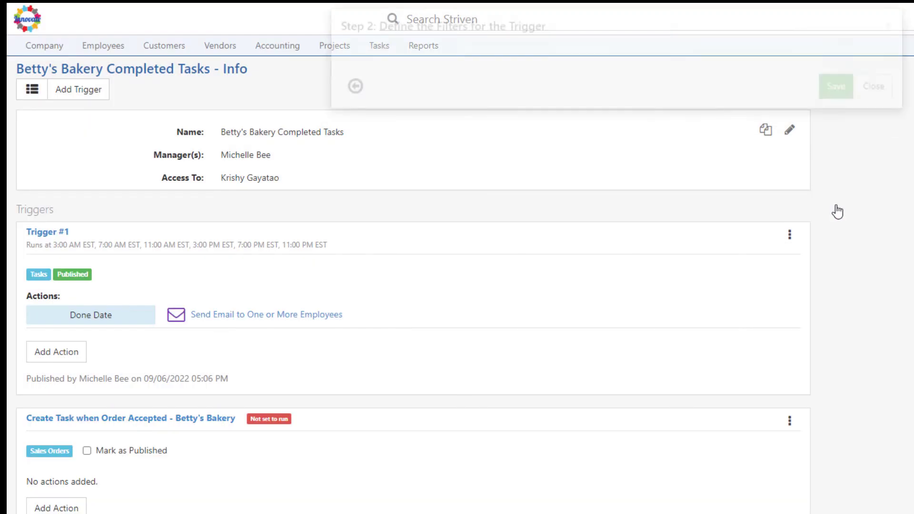